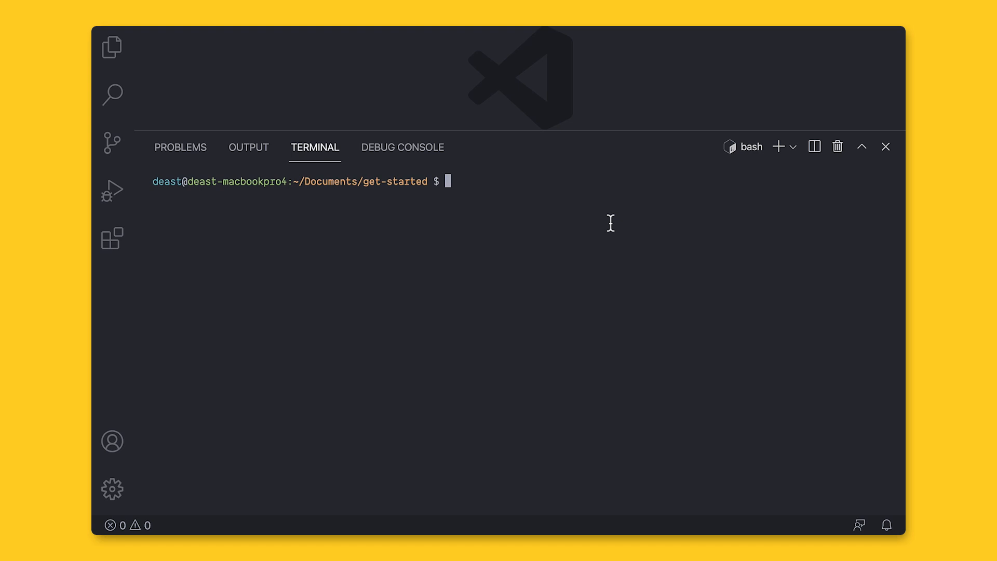
Step: Initialize the project with npm init and inspect the generated package.json
text(npm init)
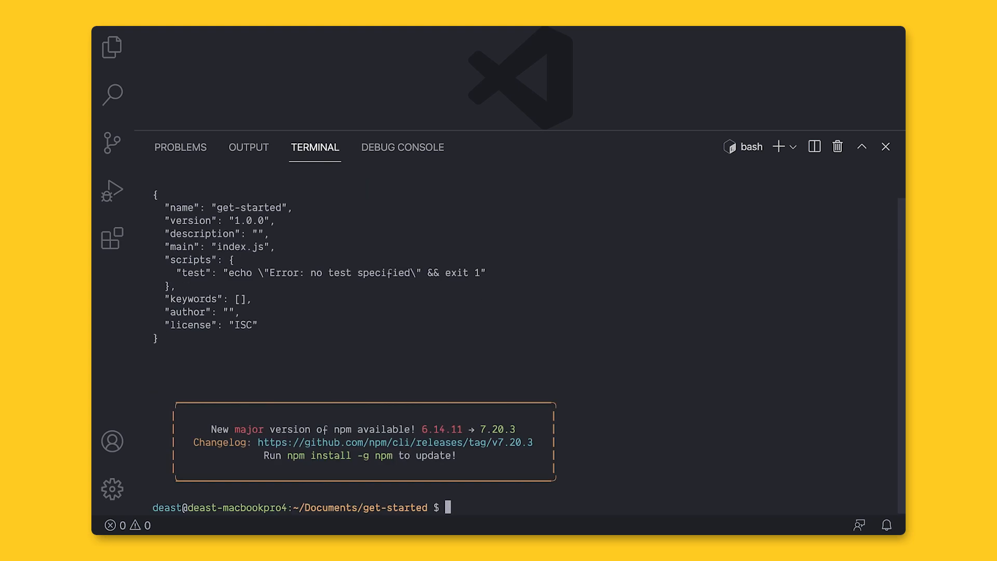
click(112, 47)
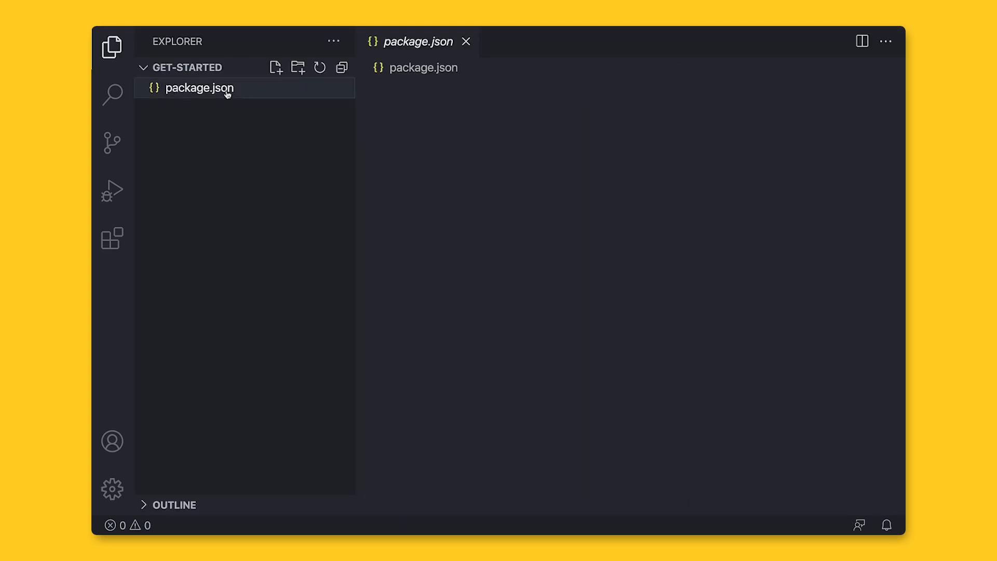
click(199, 88)
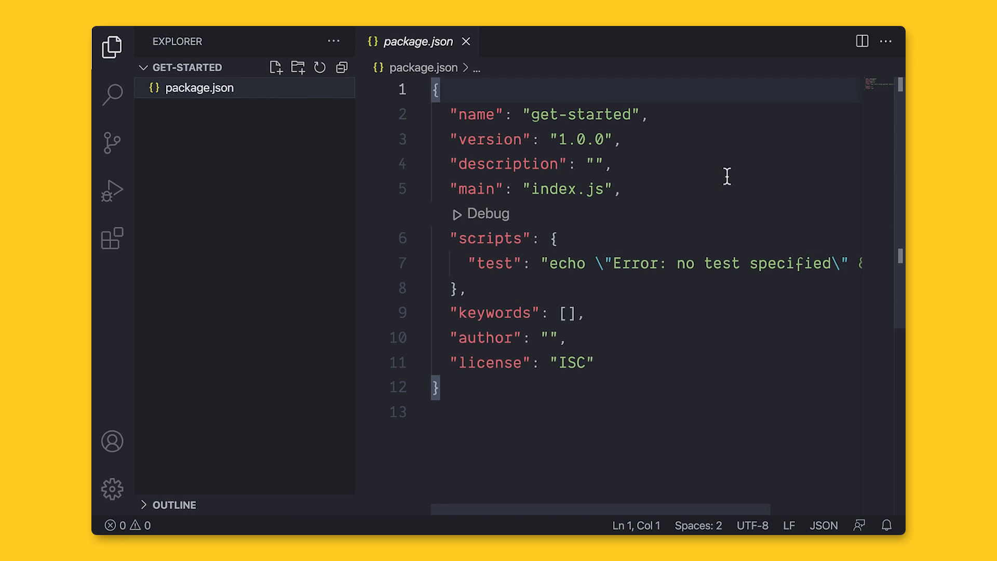
mouse_move(465, 42)
text(n)
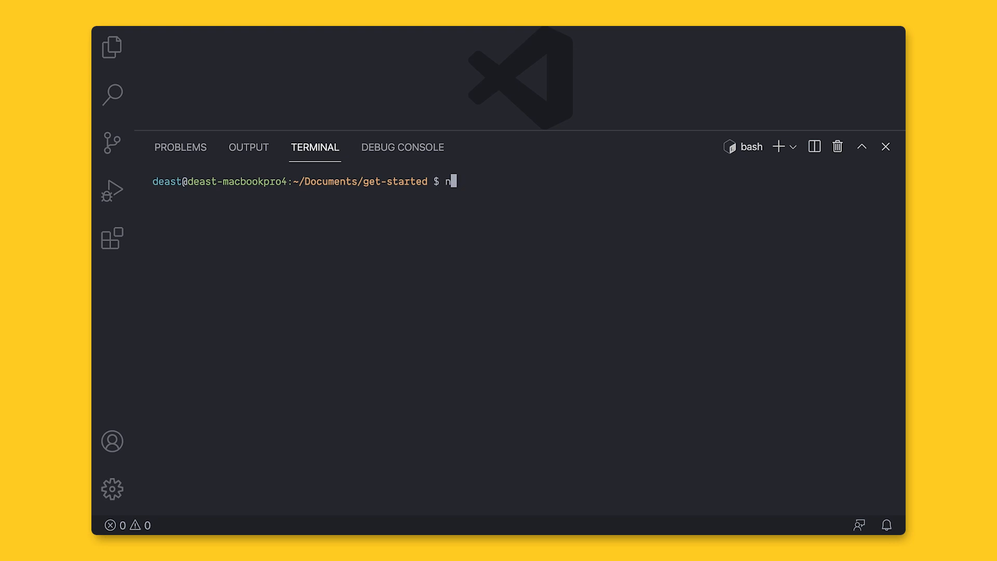
Step: Install the firebase package with npm i firebase
text(pm i firebase)
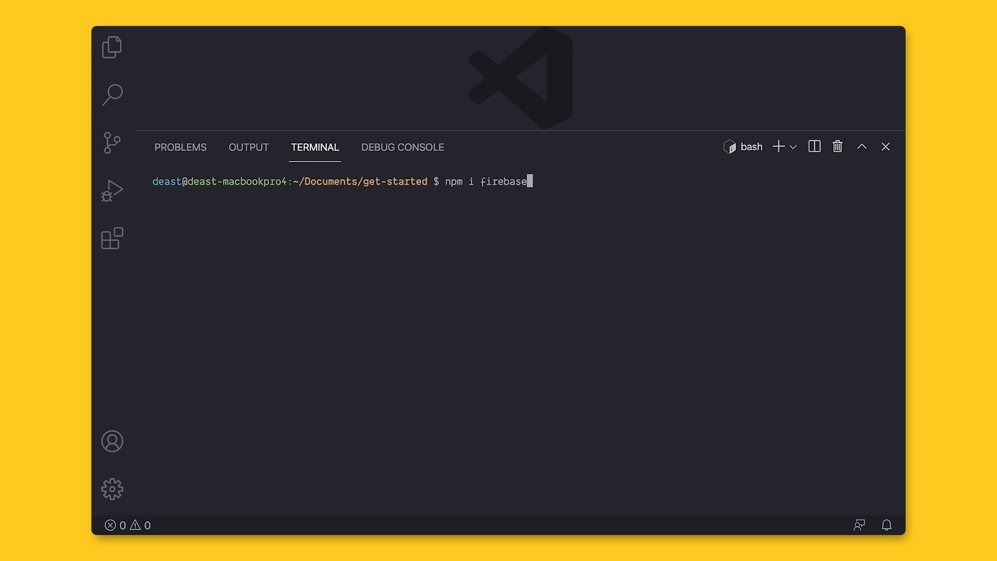
key(Return)
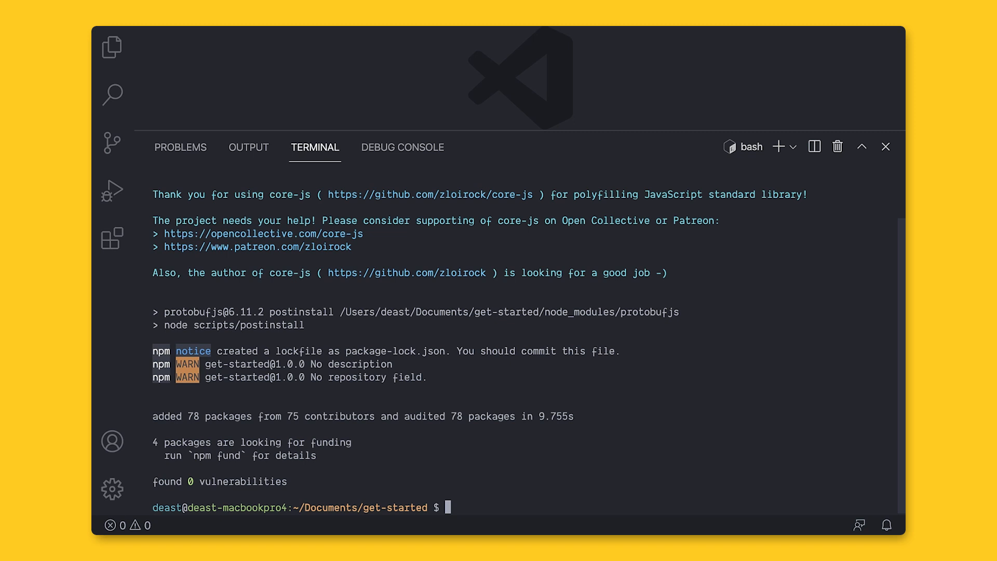
click(885, 147)
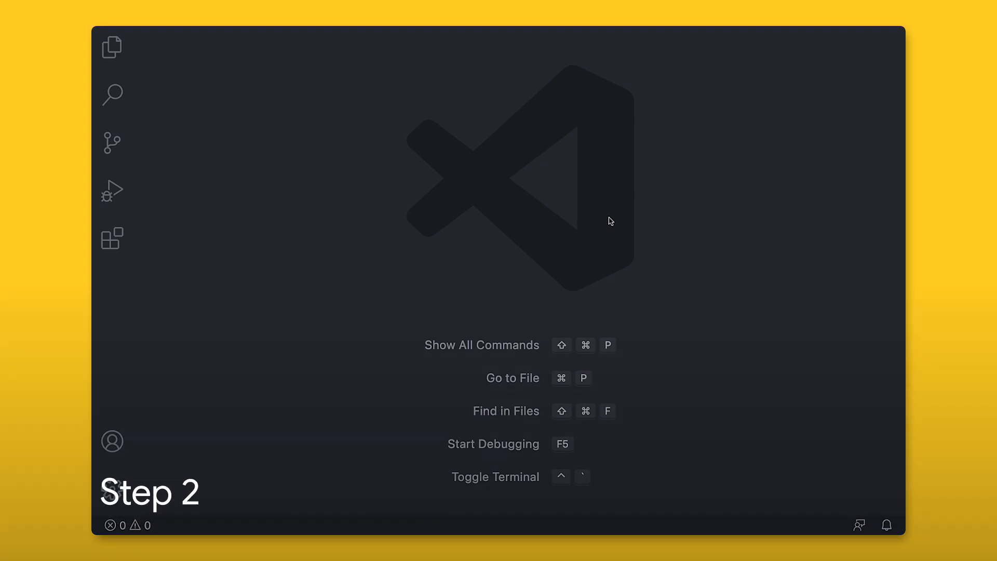
Step: In src/index.js, import initializeApp from firebase/app and start const firebaseApp = initializeApp
click(113, 47)
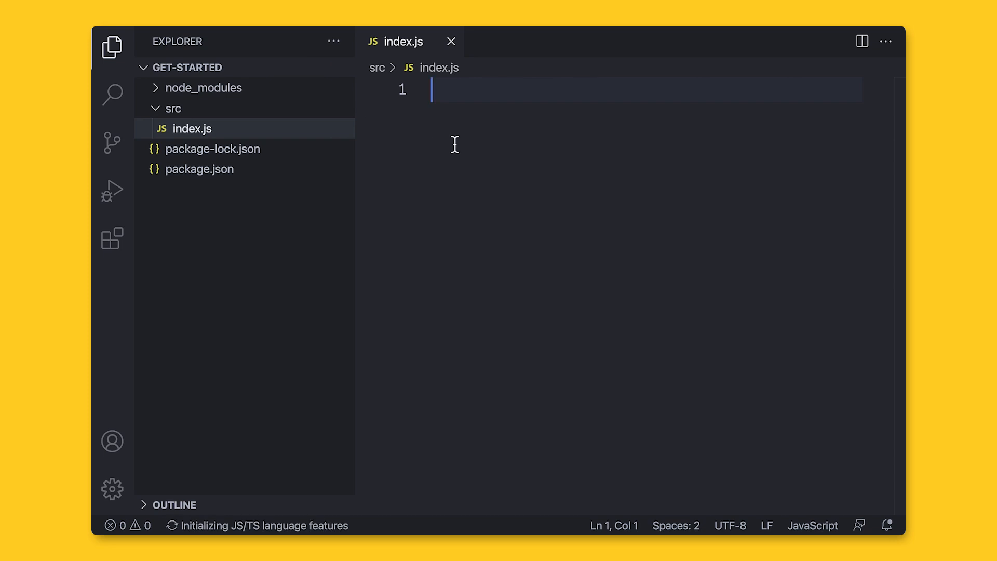
text(import { } from 'firebase/app';)
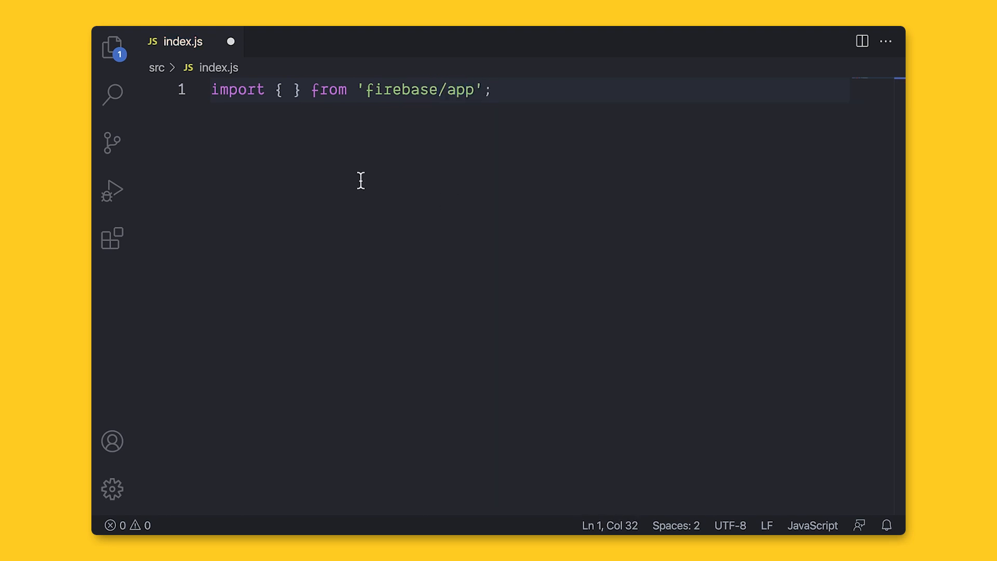
text(initializeApp)
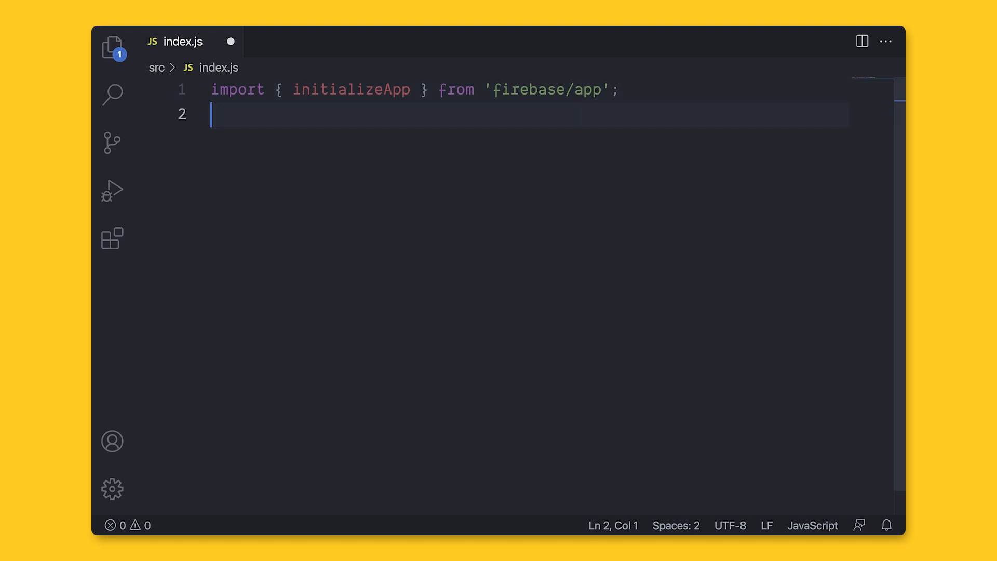
text(const fir)
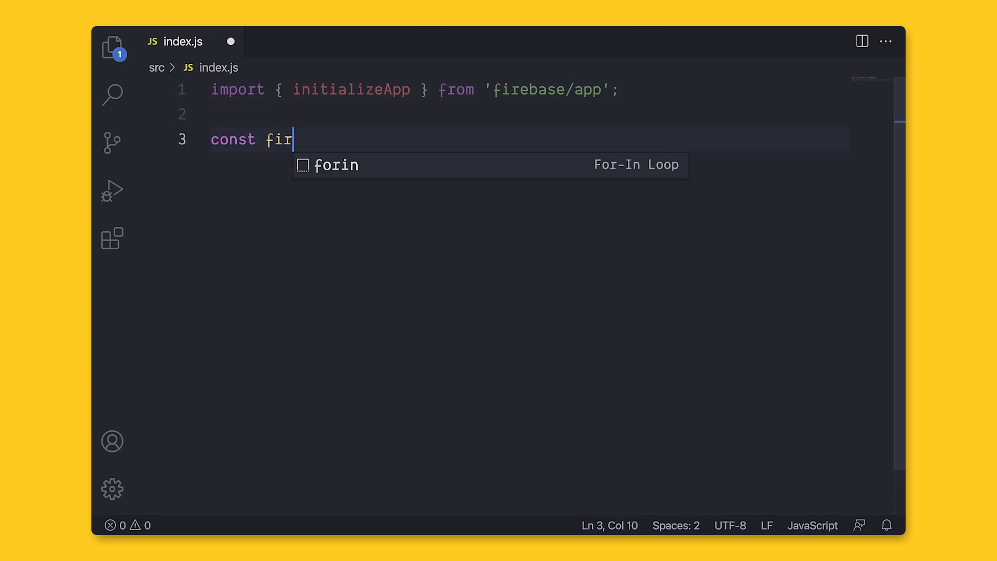
text(ebaseApp = i)
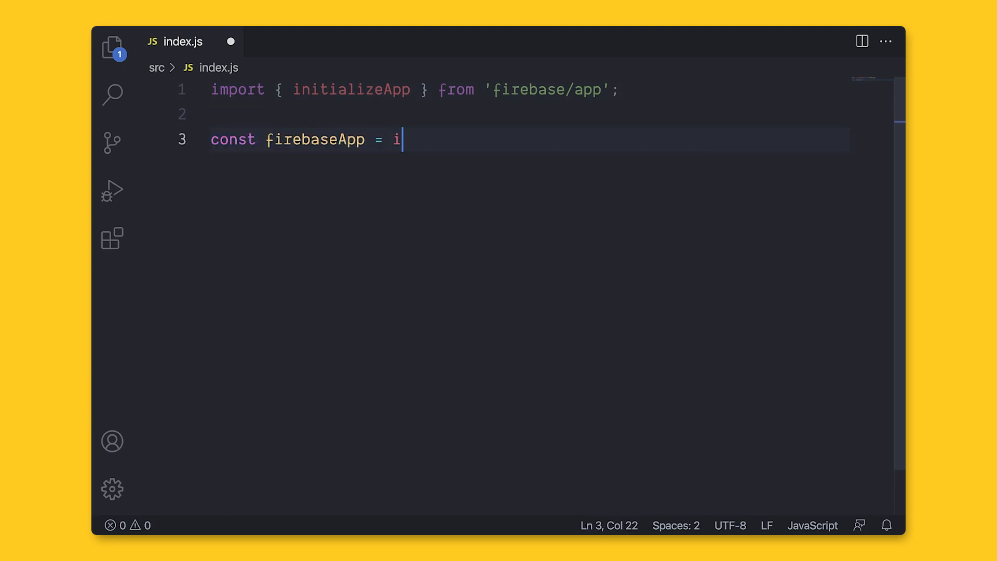
text(nitializeApp({)
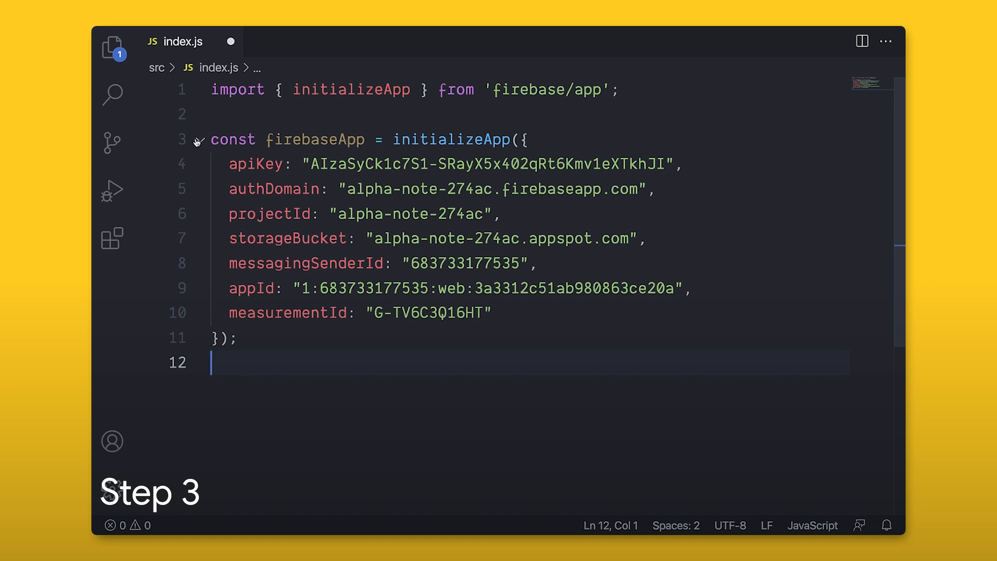
Step: Fold the config object and import getAuth from firebase/auth
click(199, 139)
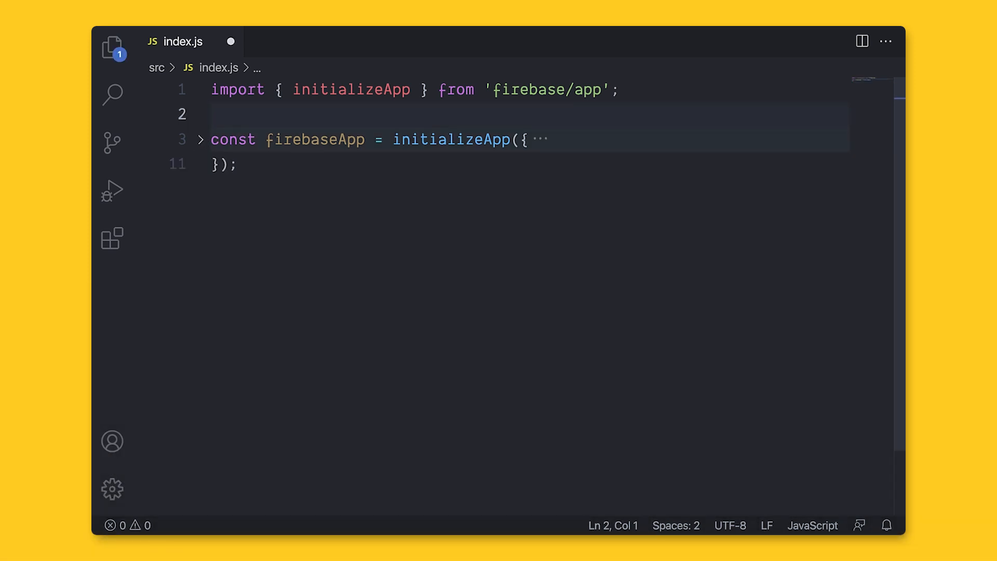
text(import { } from)
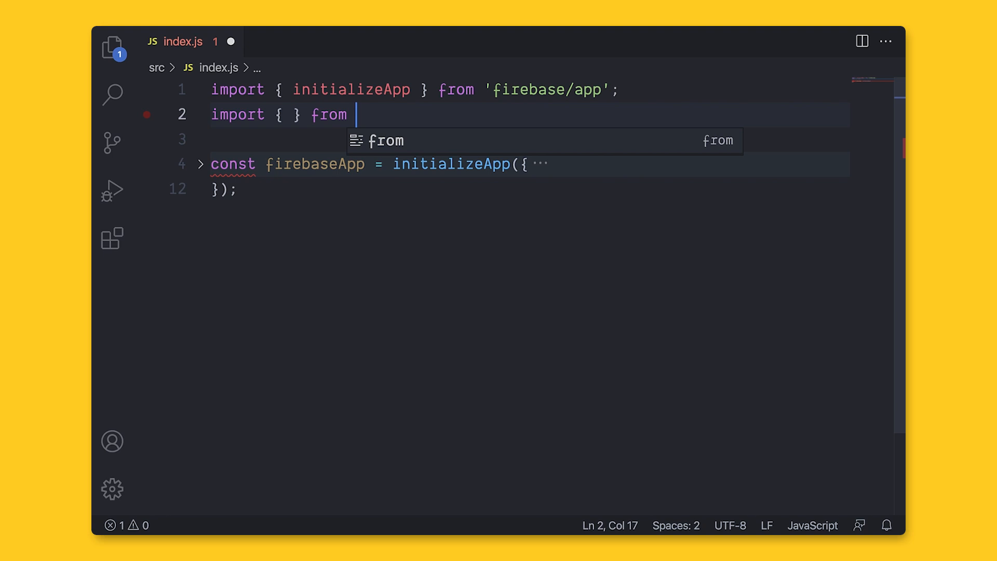
text('firebase/<s)
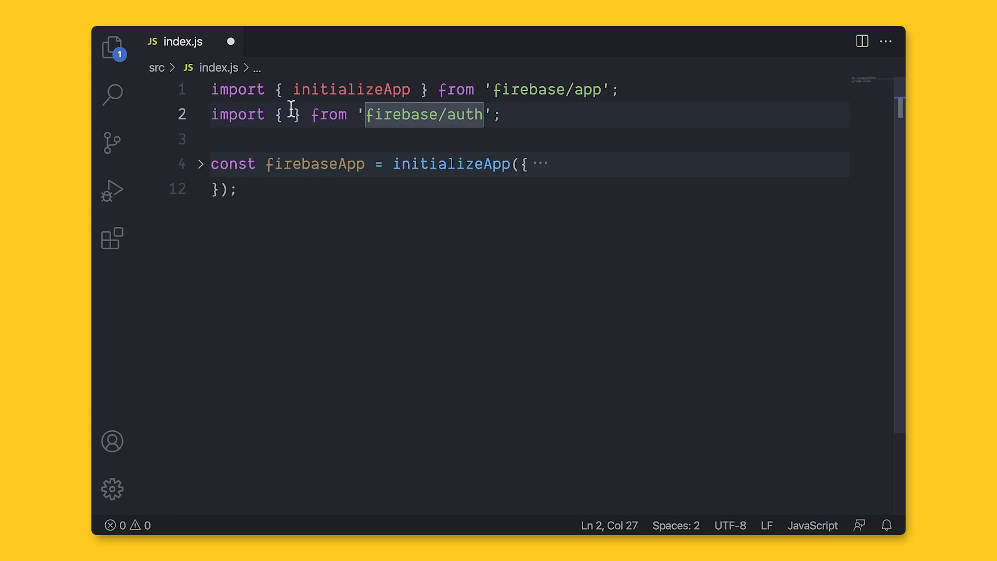
text(getAuth)
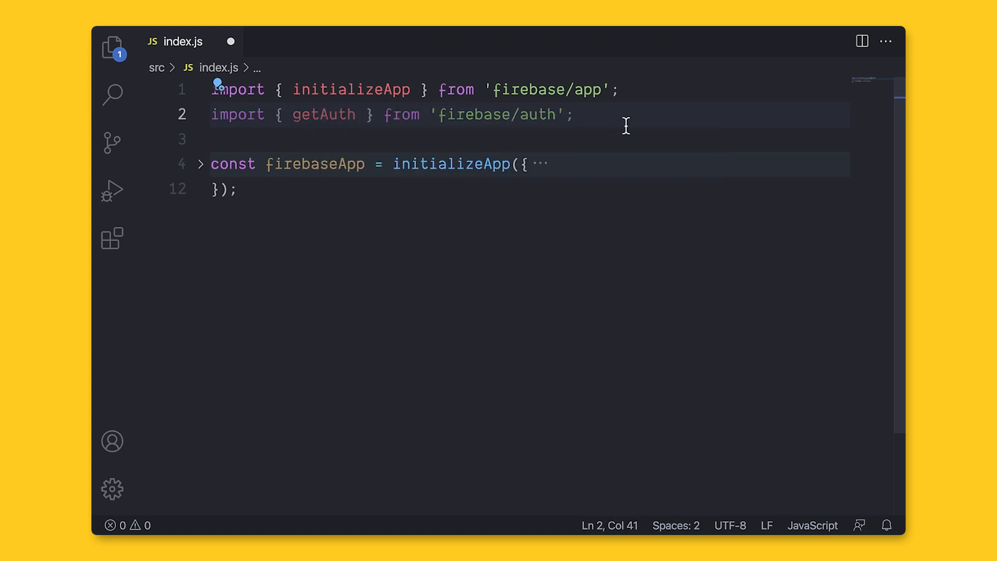
Step: Import getFirestore from firebase/firestore
text(import { } from)
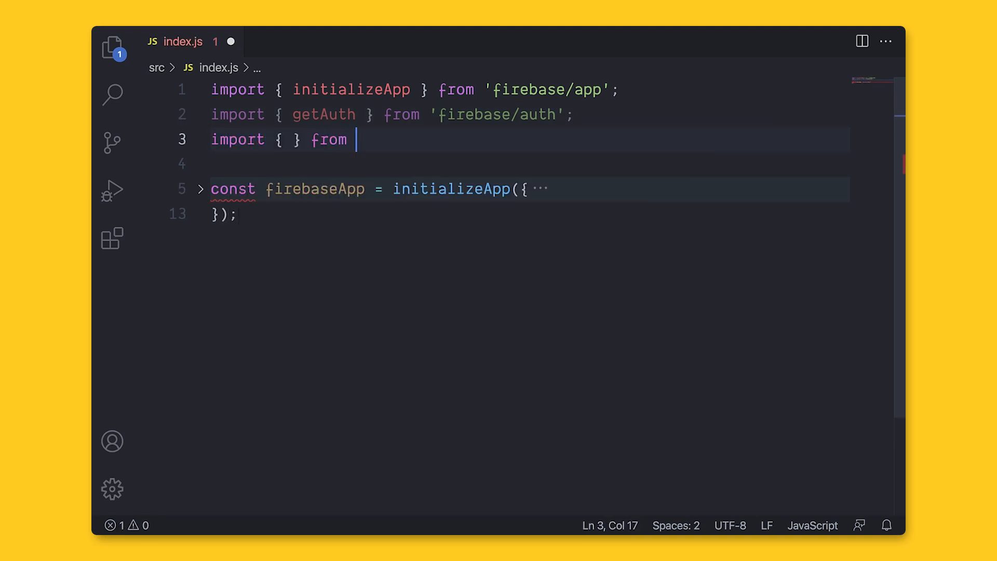
text('firebase/firestore';)
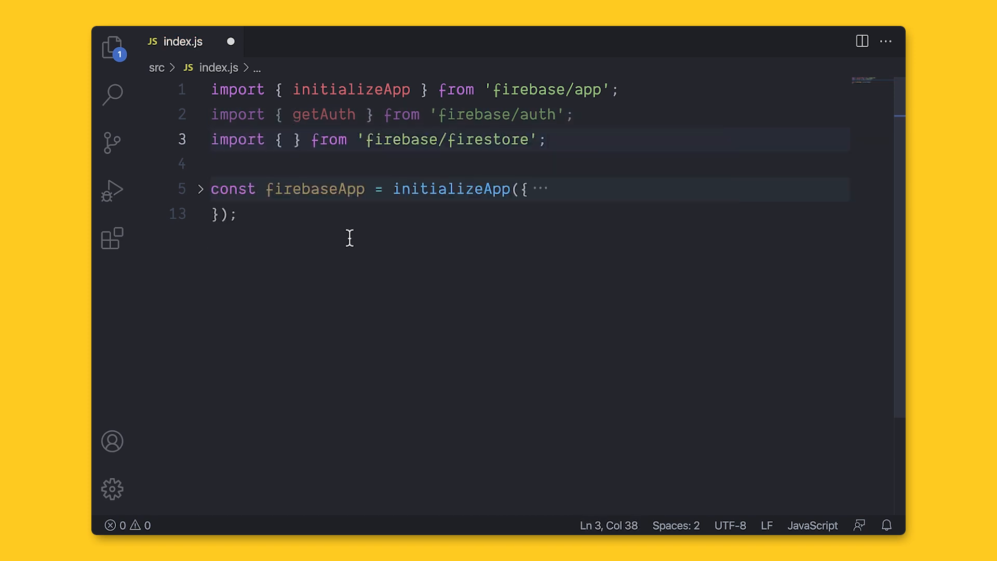
text(get)
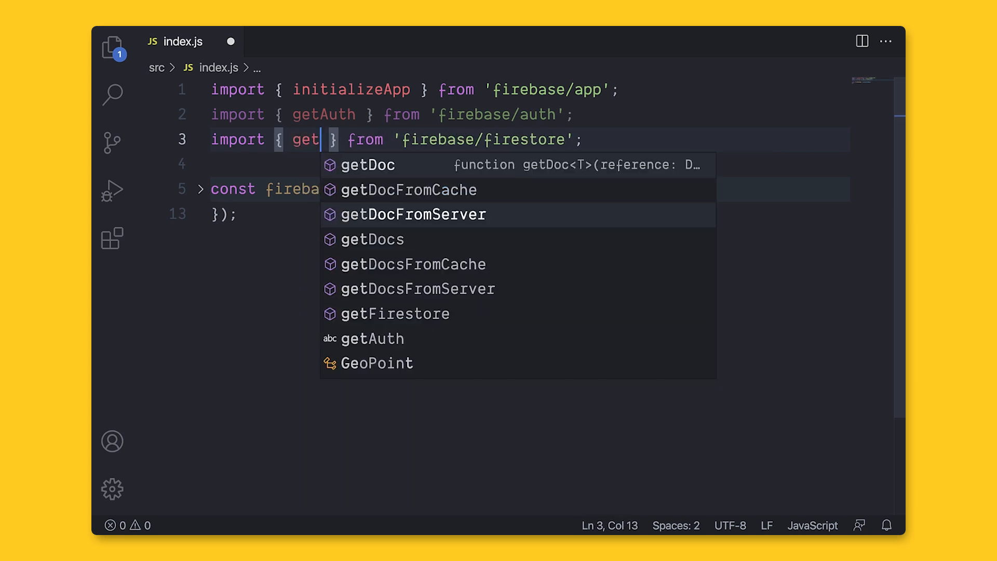
click(396, 313)
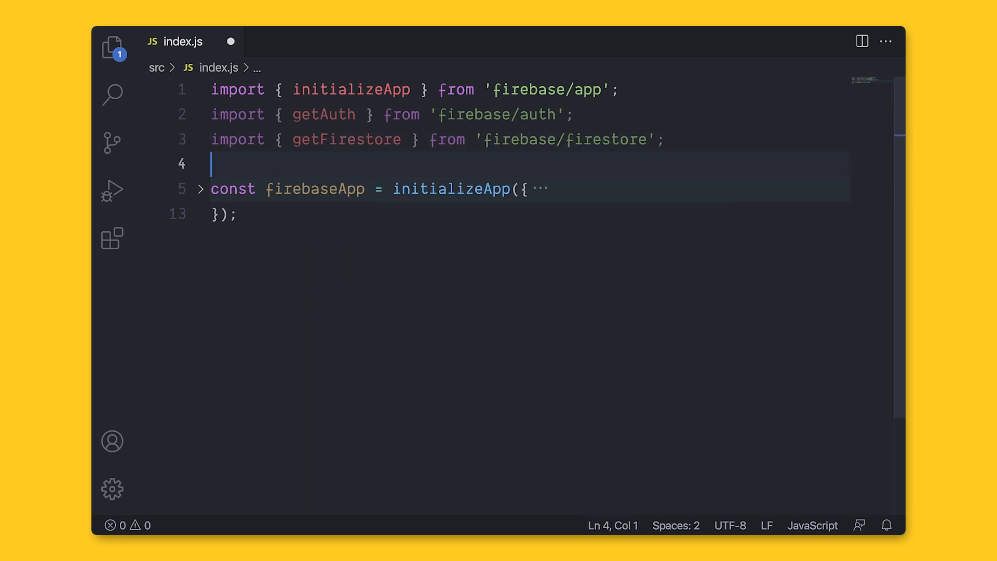
Step: Declare the auth constant, add a 'Detect auth state' comment, and start onAuthStateChanged(auth
text(const auth = getAuth(firebaseApp);)
text(const db = getFirestore(firebaseApp);)
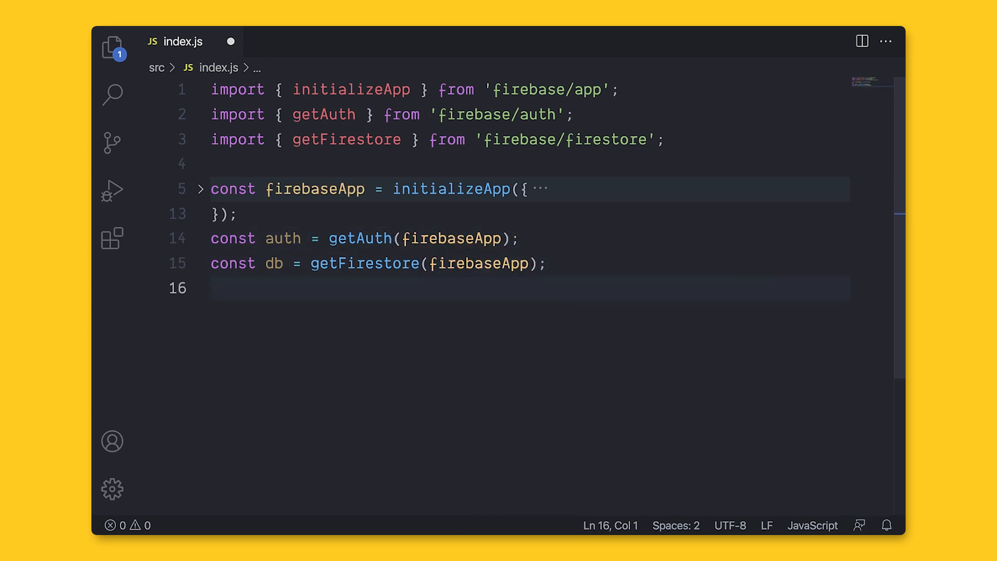
key(enter)
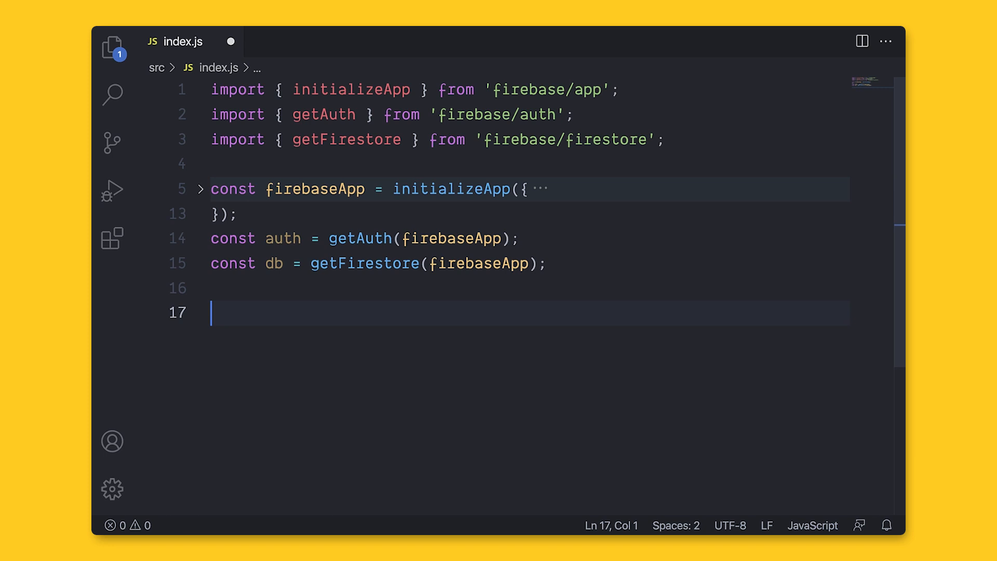
text(// Detect)
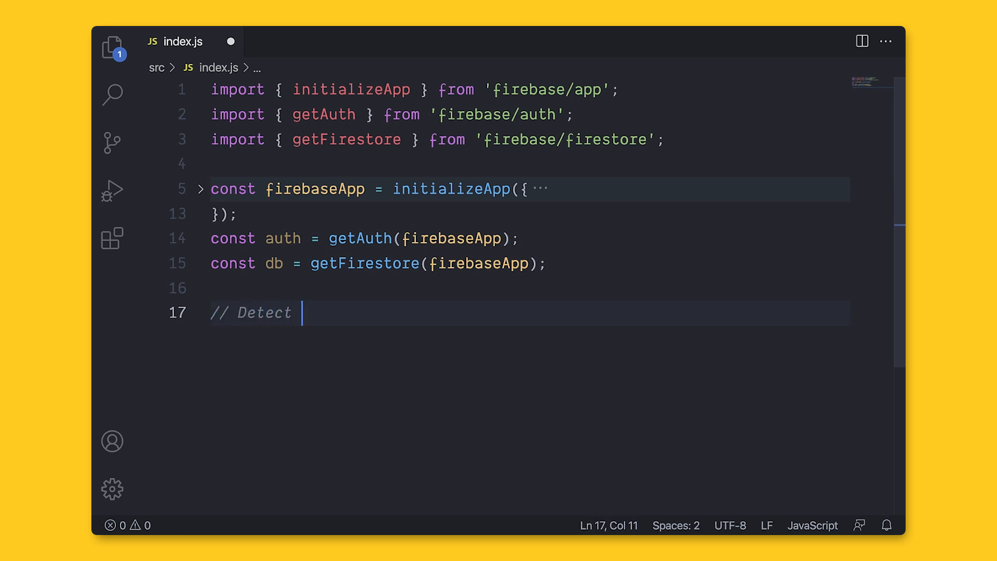
text(auth state)
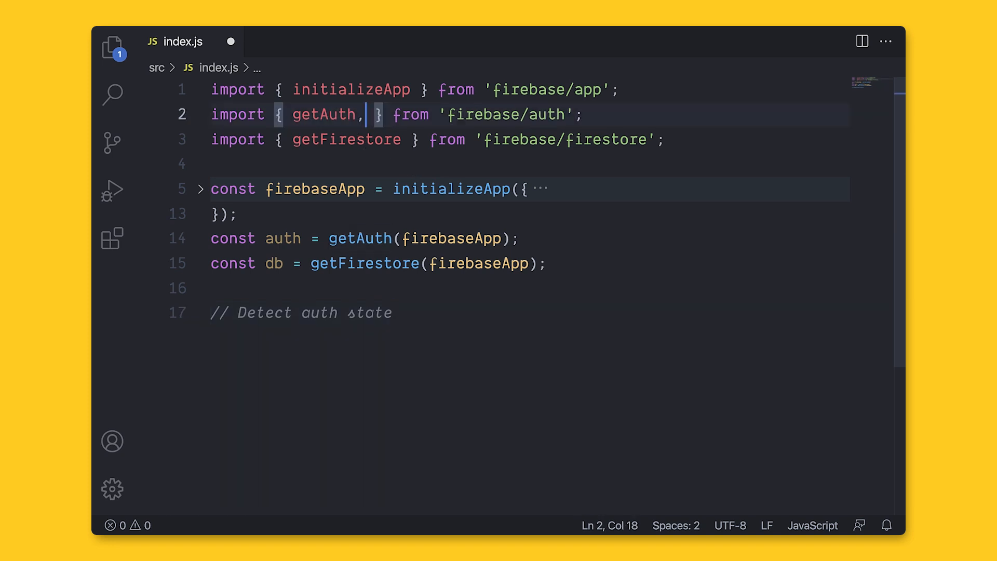
text(onAuthStateChanged)
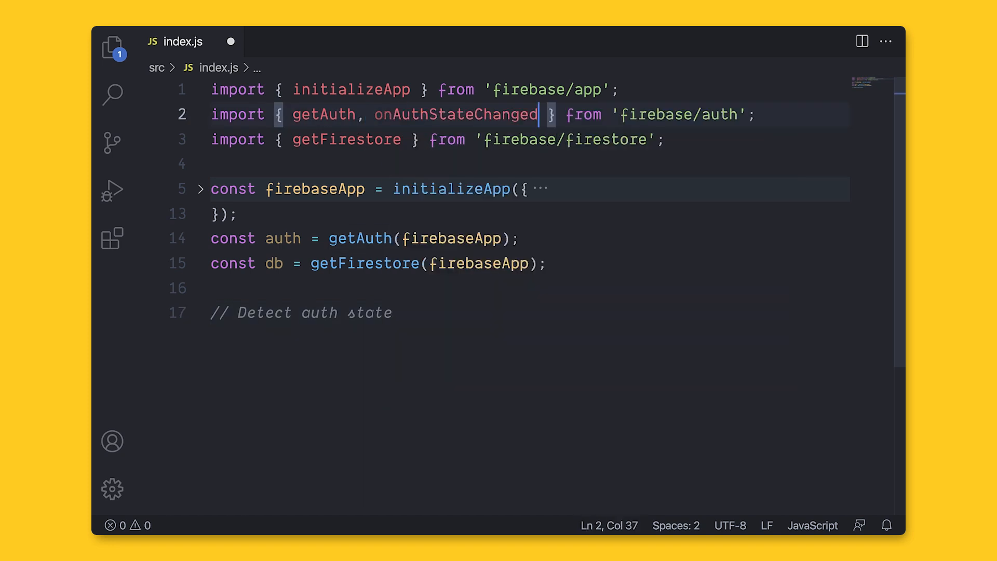
click(394, 312)
text(onAuthStateChanged)
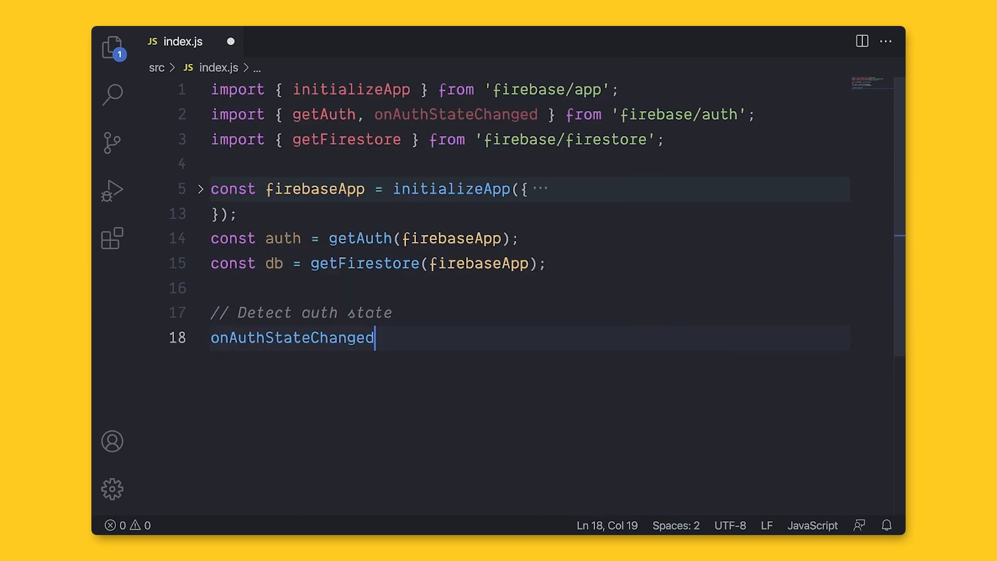
text((auth, user => {)
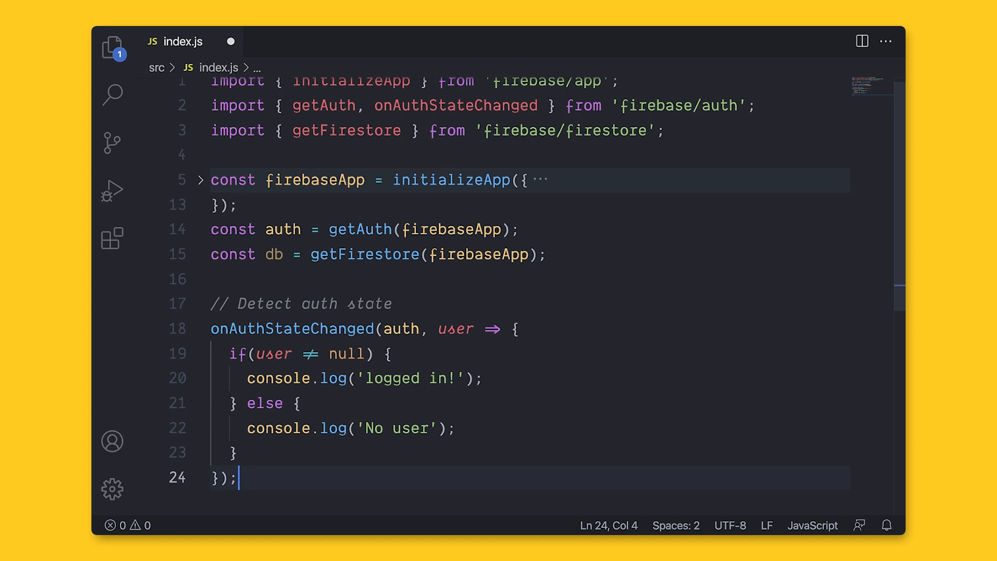
Step: Add const todosCol = collection(db, 'todos'), call getDocs(todosCol) and start a snapshot constant
click(400, 131)
text(, collection)
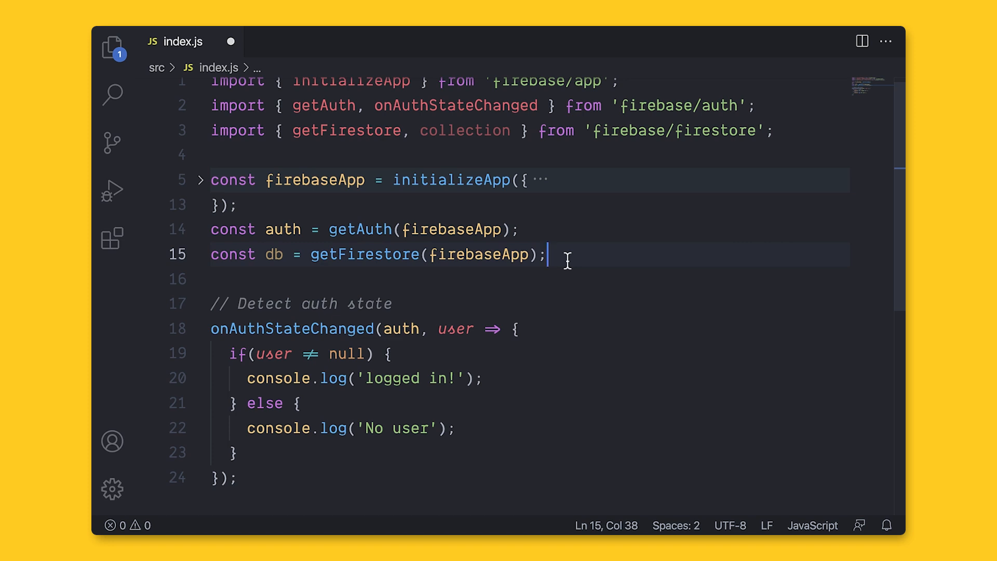
text(const todosCol = collection()
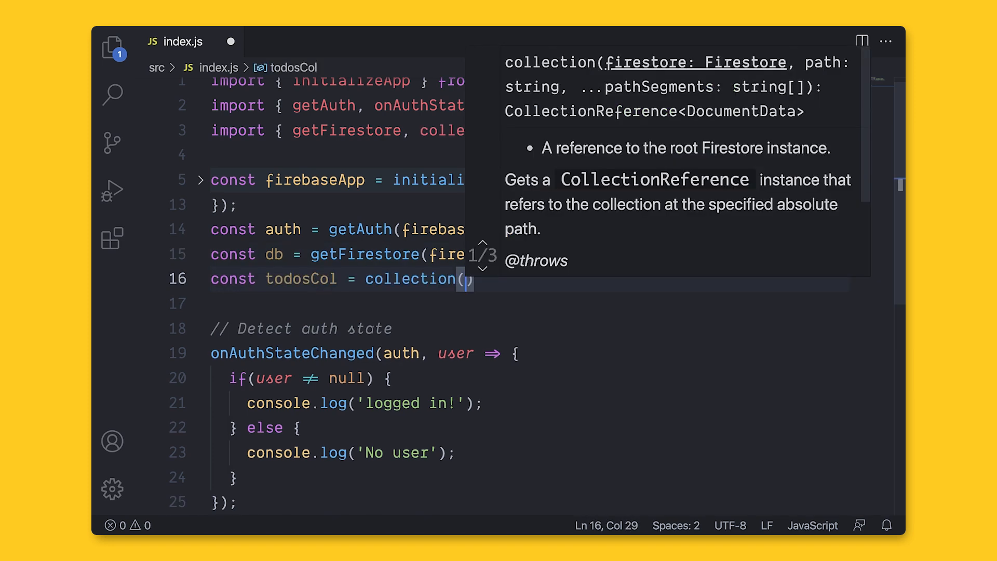
text(db, 'todos)
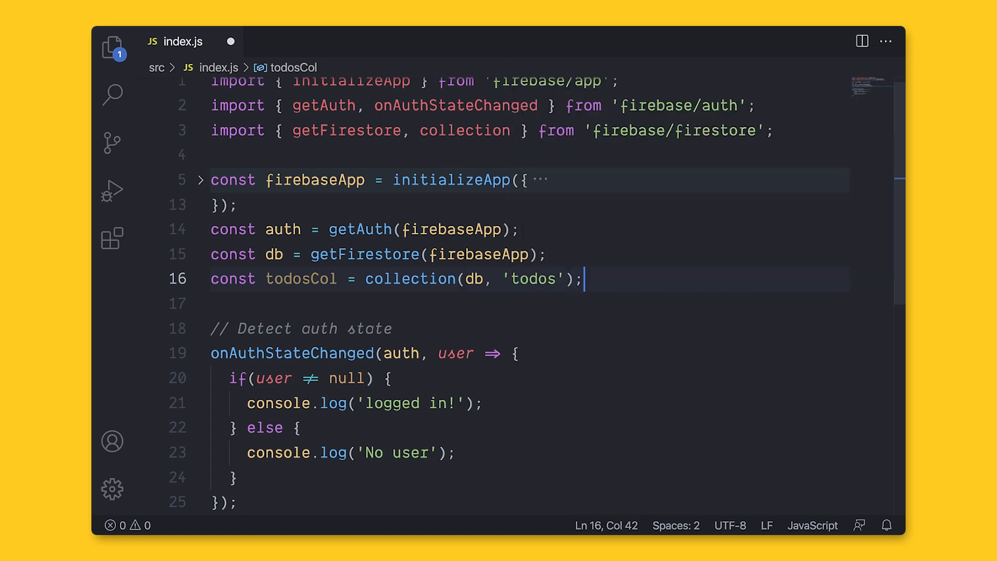
text(get)
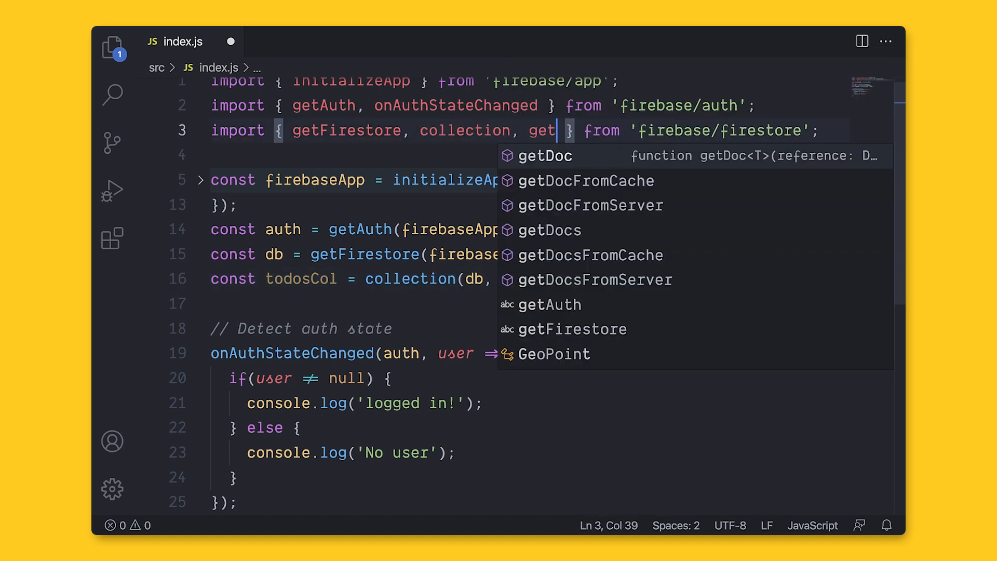
text(getDocs(todosCol);)
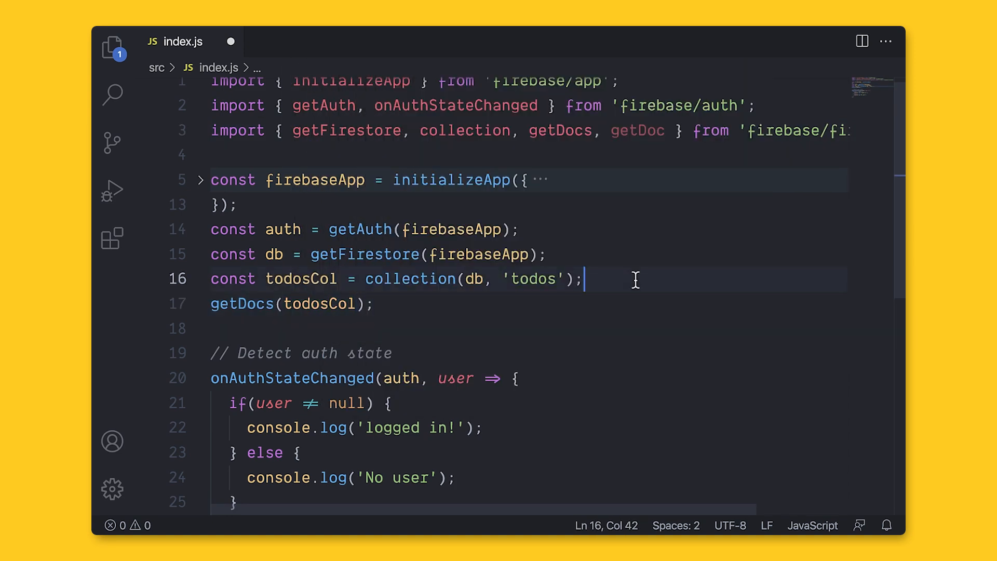
text(const snapshot = await)
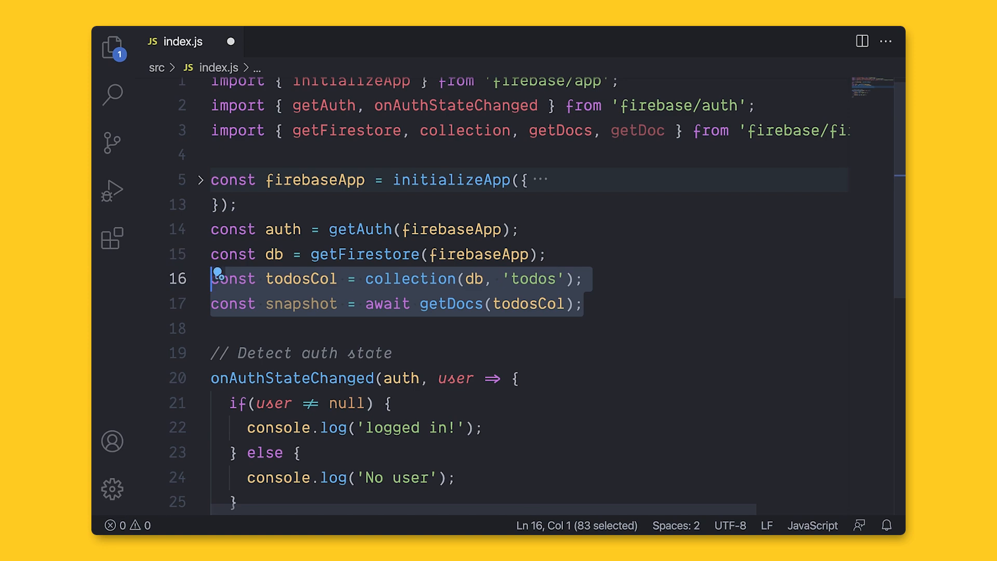
Step: Add a chained db.collection('todos').getDocs() line and an auth.onAuthStateChanged() call for comparison
click(663, 304)
text(db.collection('todo)
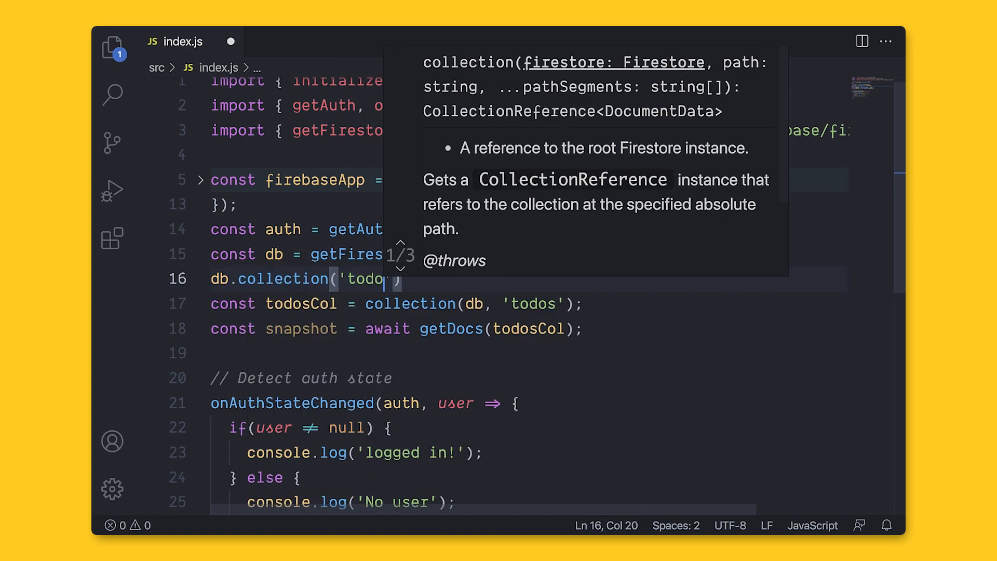
text().getDocs();)
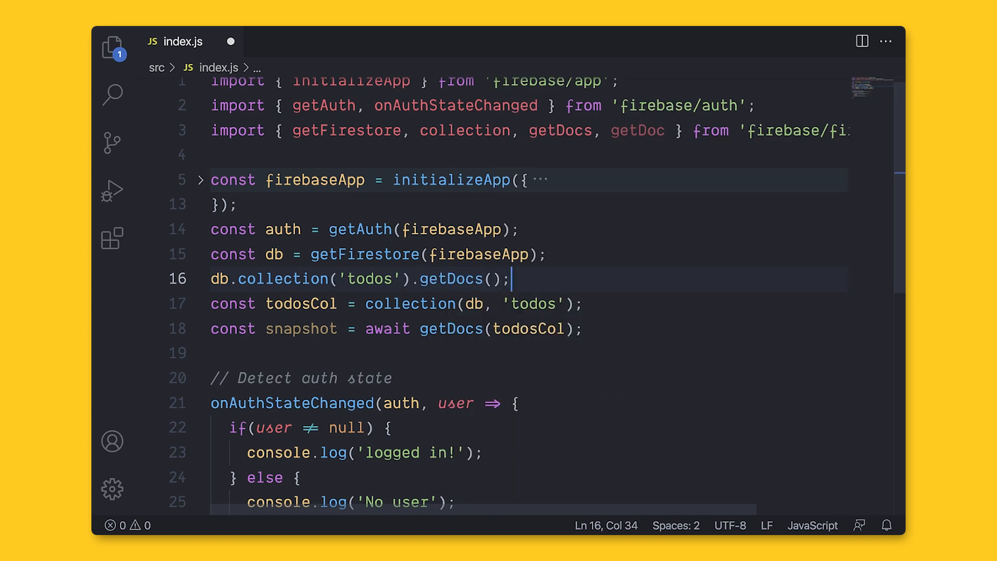
click(394, 292)
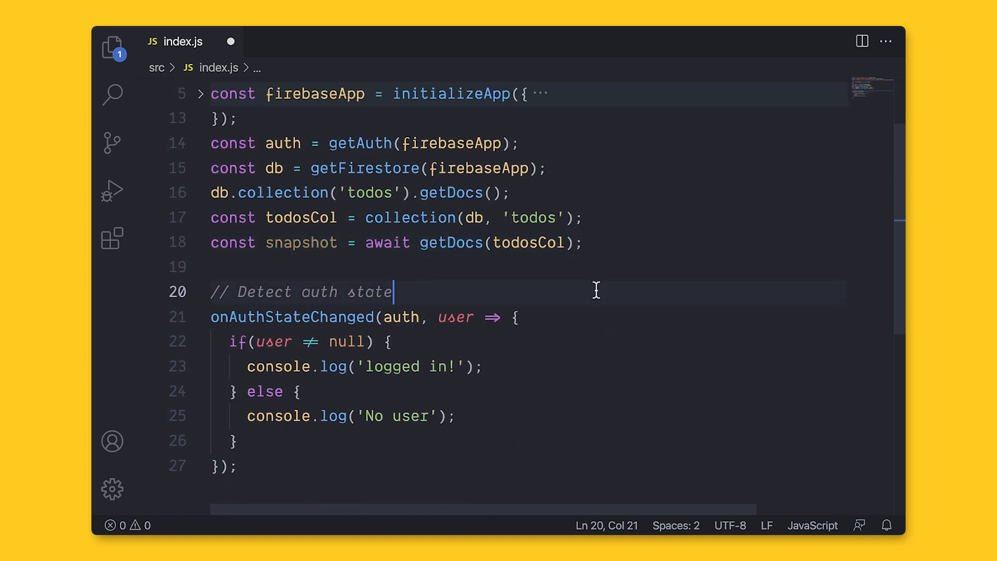
text(auth.onAuthStateChanged())
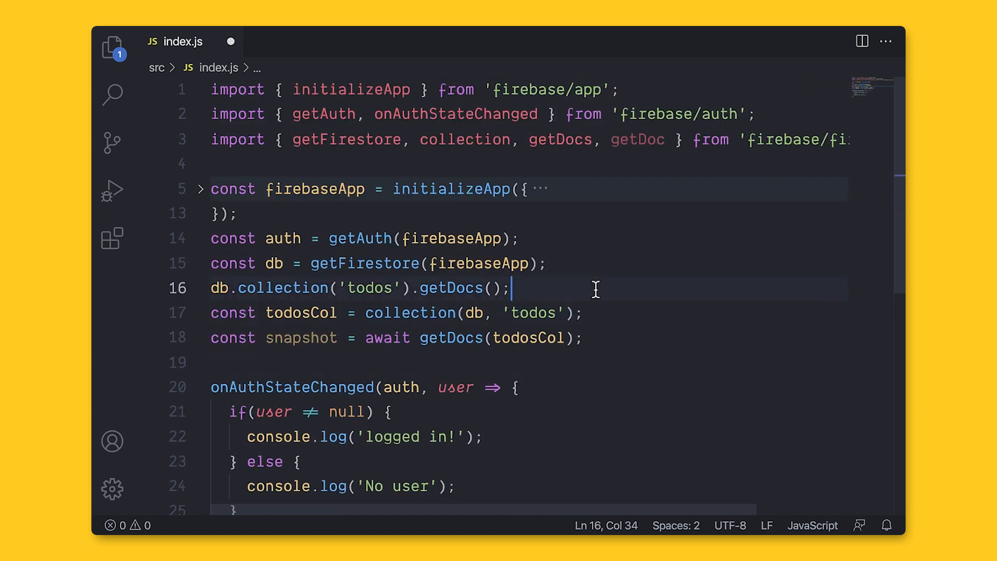
mouse_move(618, 330)
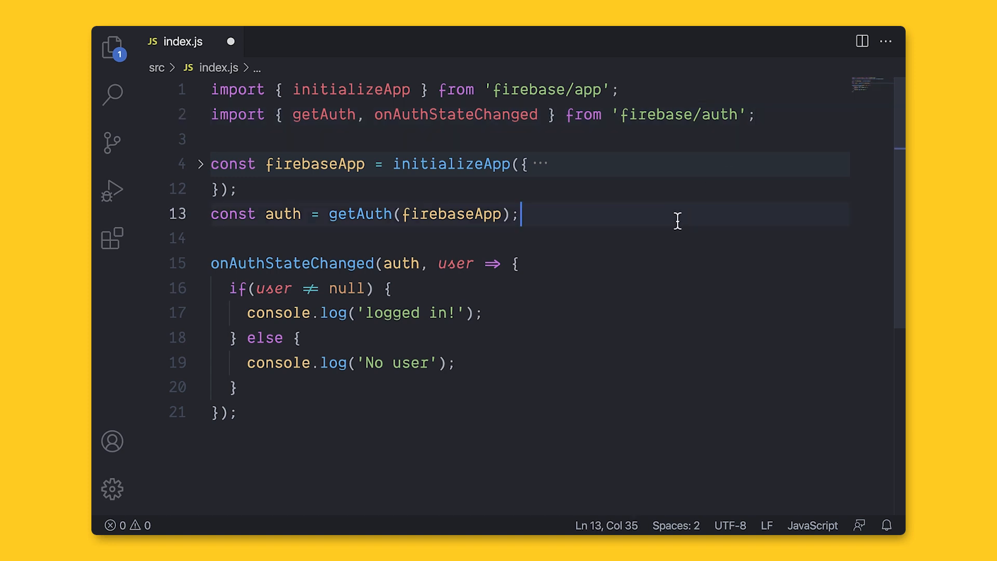
Step: Save index.js and change the firebase/app import path to its gstatic CDN URL
key(ctrl+s)
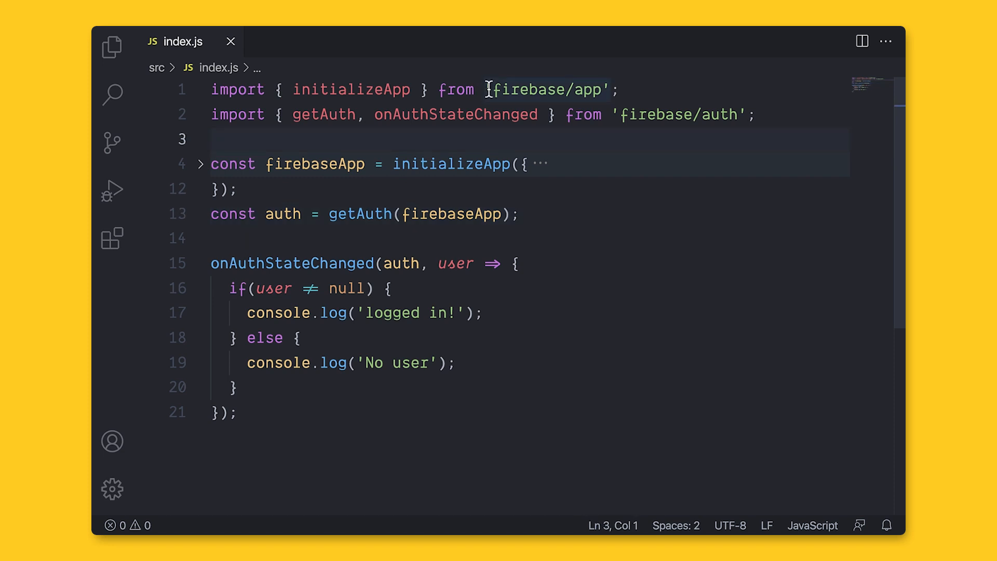
click(490, 89)
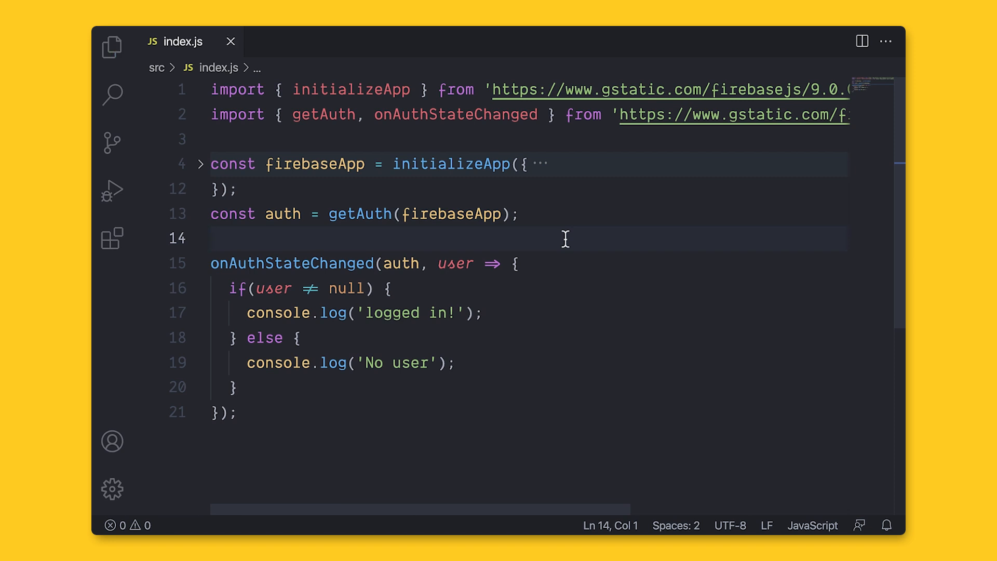
click(112, 46)
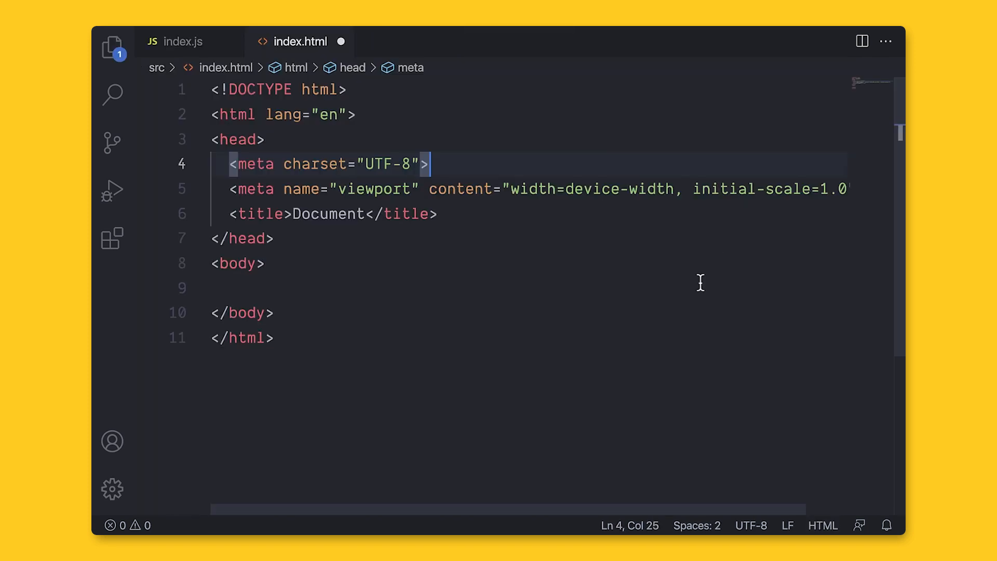
Step: Title index.html 'Getting Started' and add a type="module" script loading /index.js
text(Getting Started)
text(<script src=""></script>)
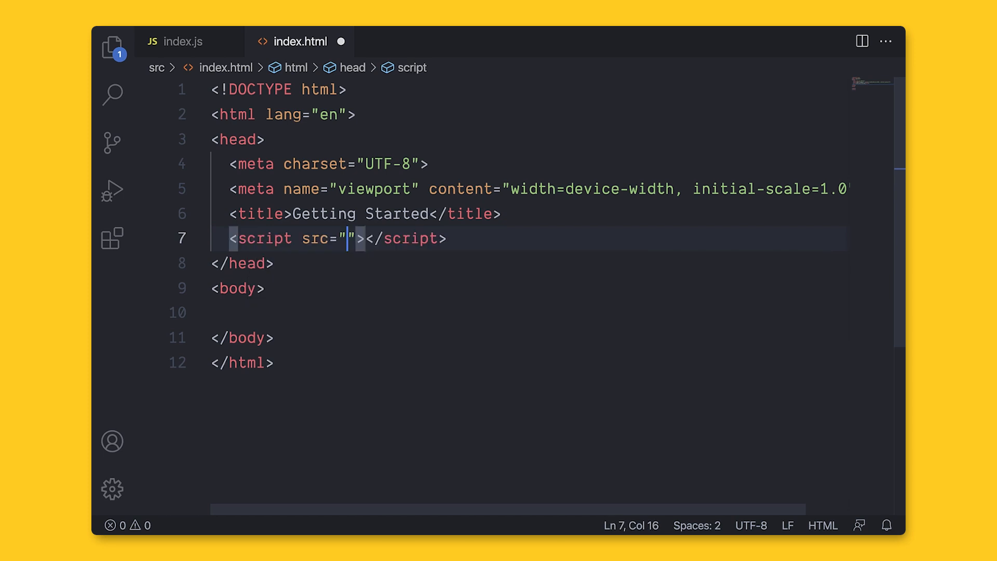
text(/index.js)
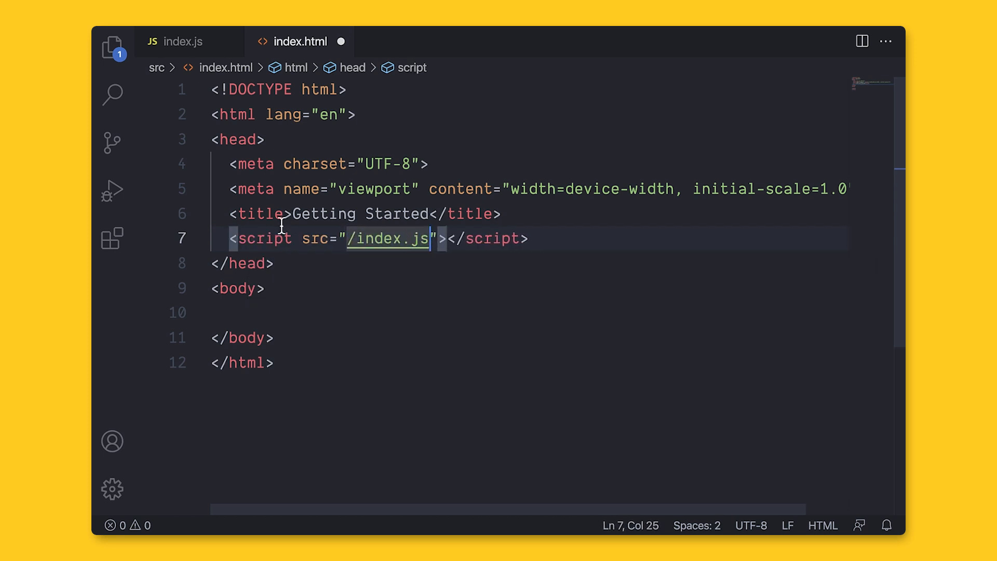
text(type="m)
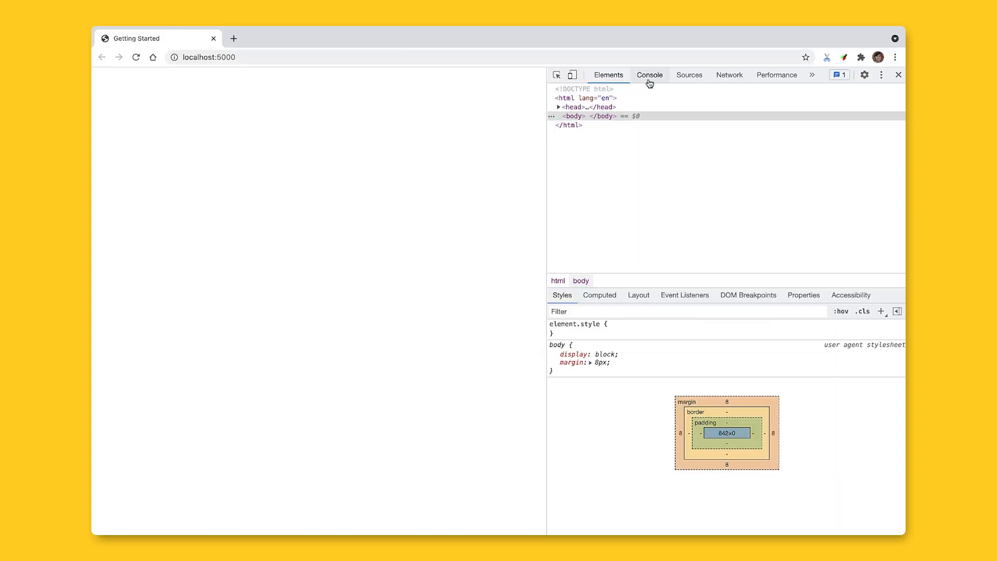
Step: View the 'No user' message in the Console and follow its index.js link
click(649, 74)
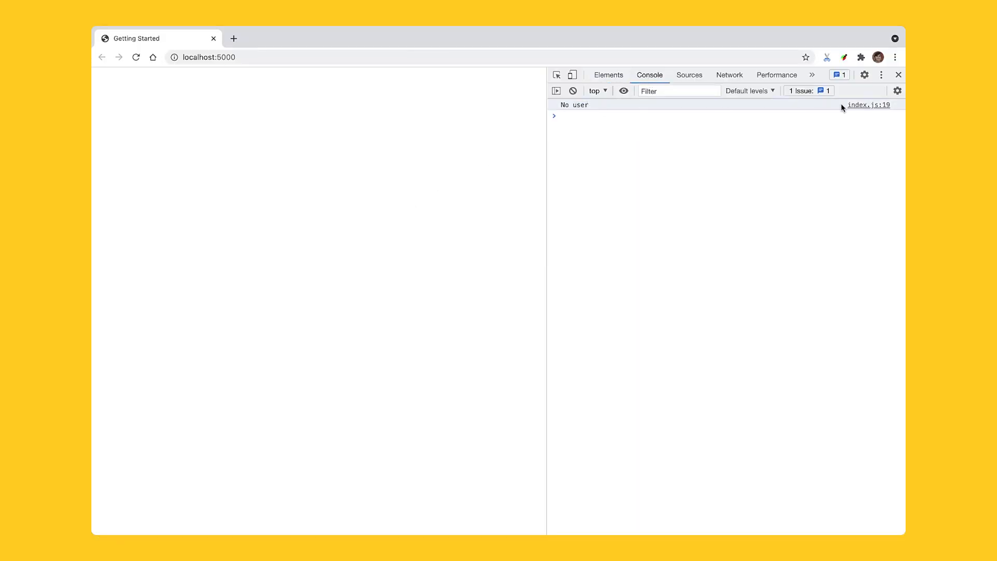
click(689, 75)
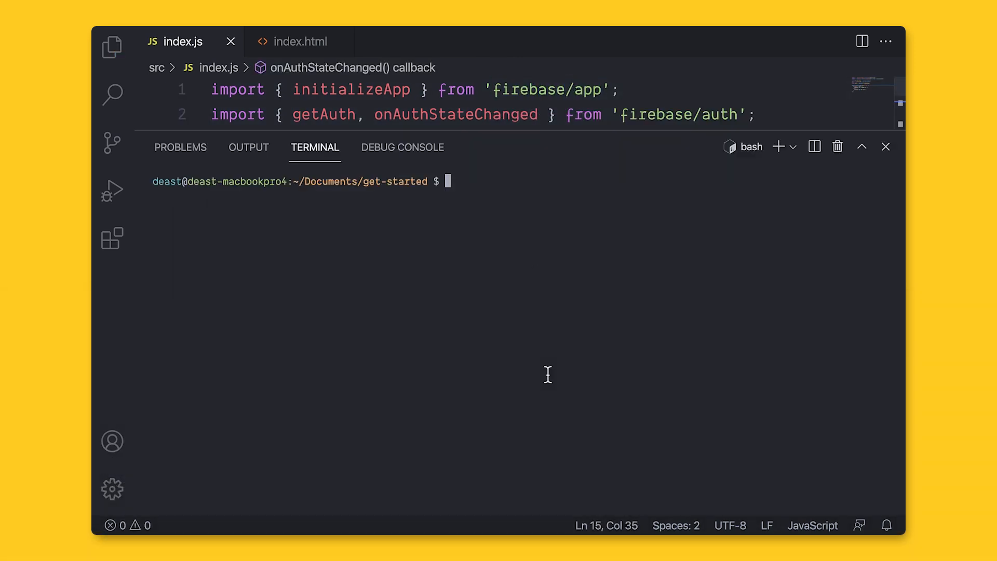
Step: Install webpack and webpack-cli as dev dependencies with npm i webpack webpack-cli -D
text(np)
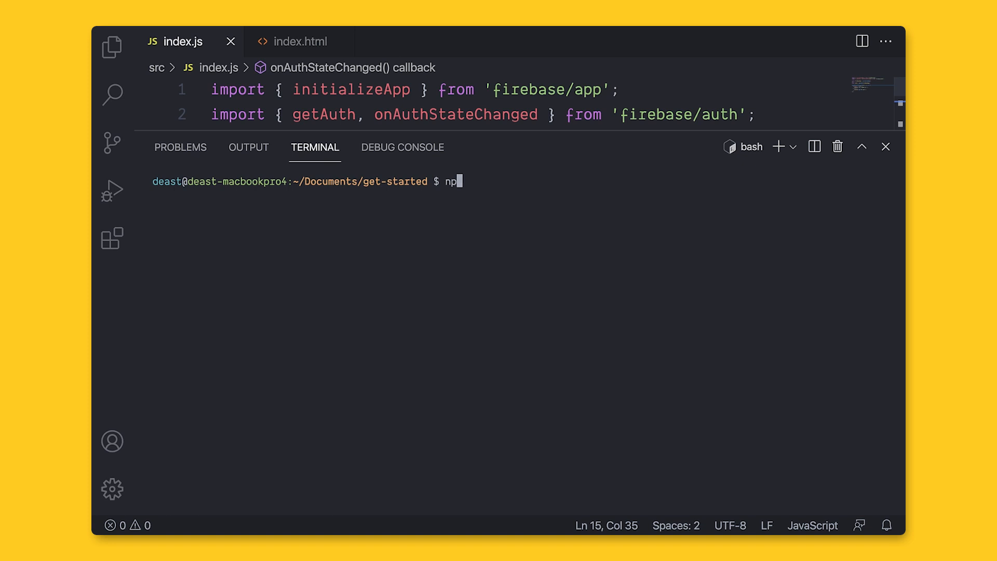
text(m i webpack)
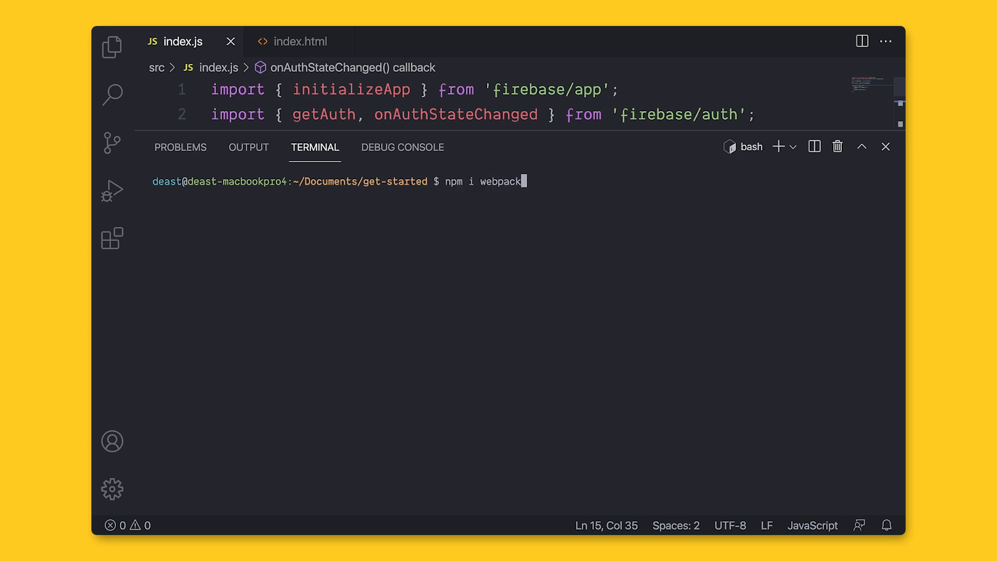
text(webpack-c)
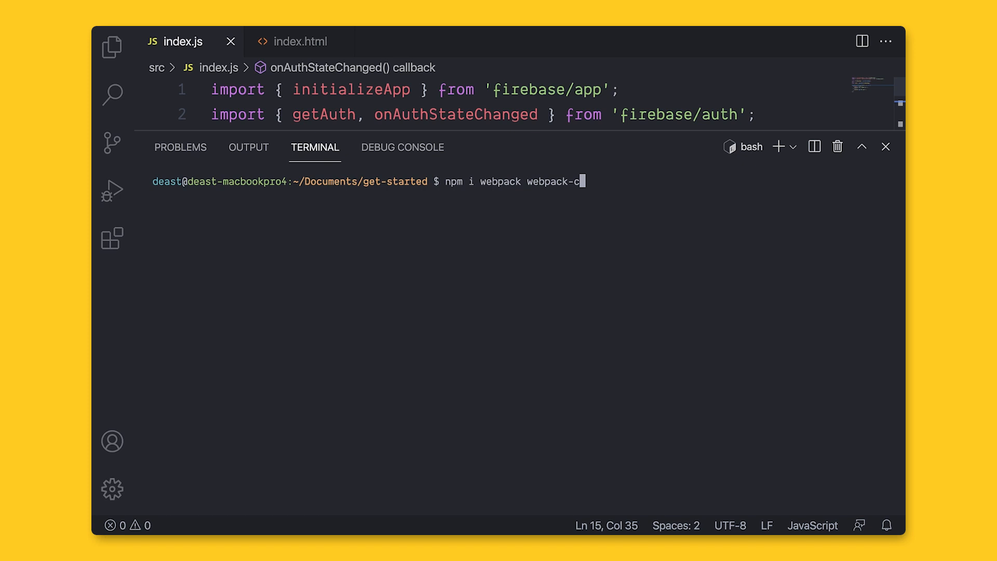
text(li -D)
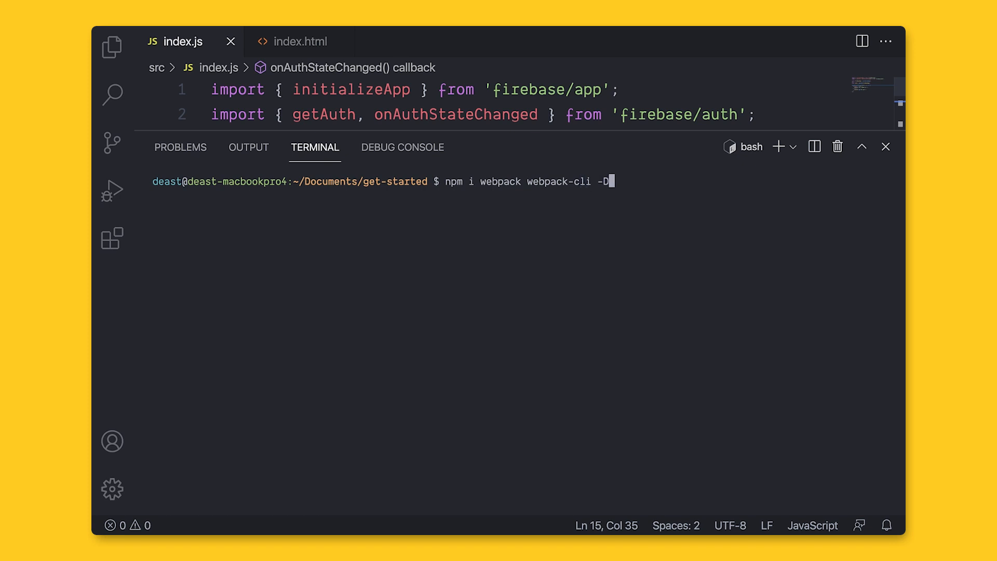
key(Return)
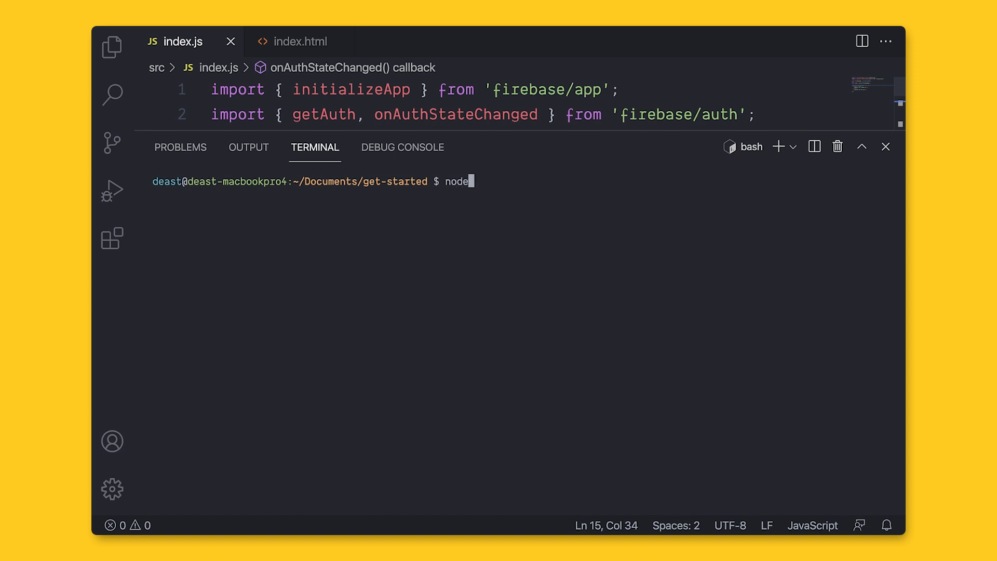
Step: Type node_modules/.bin/webpack --entry ./src/index.js in the terminal without running it
text(_modules/)
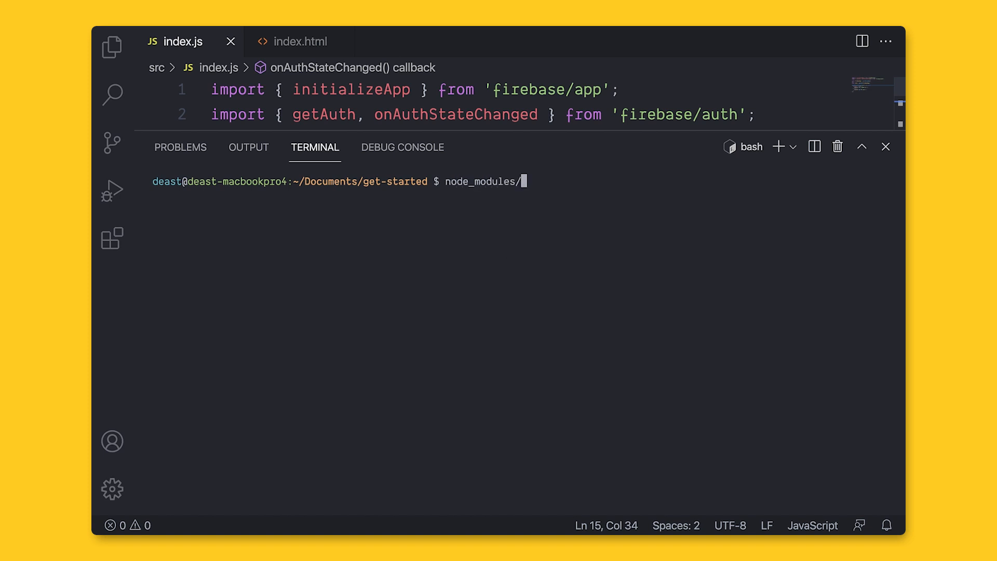
text(.bin/)
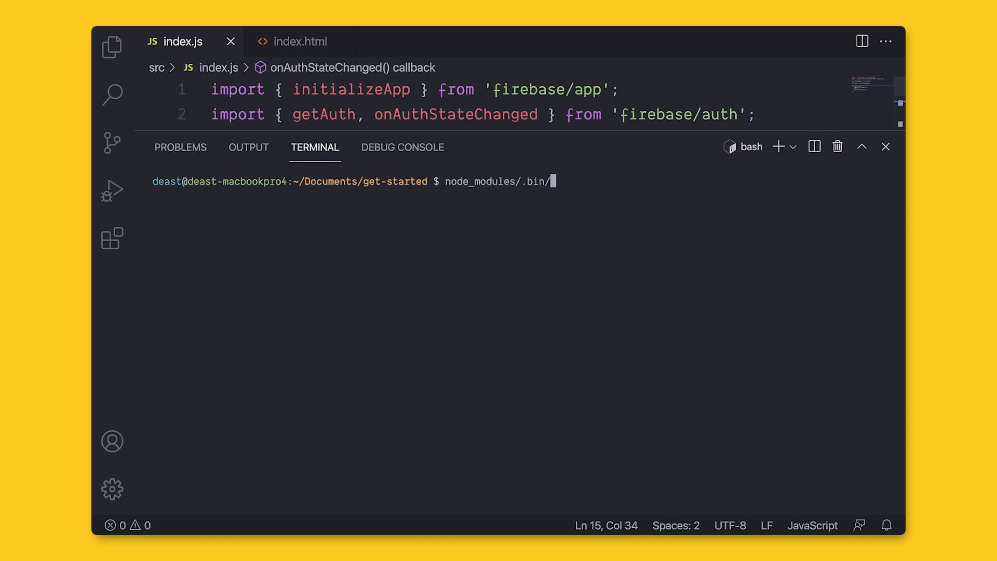
text(webpack)
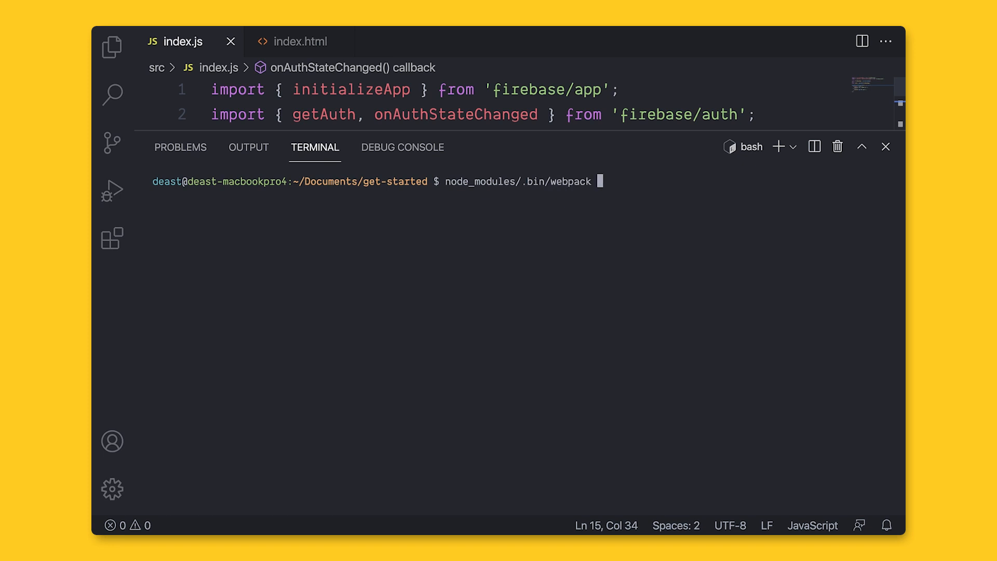
text(--entry)
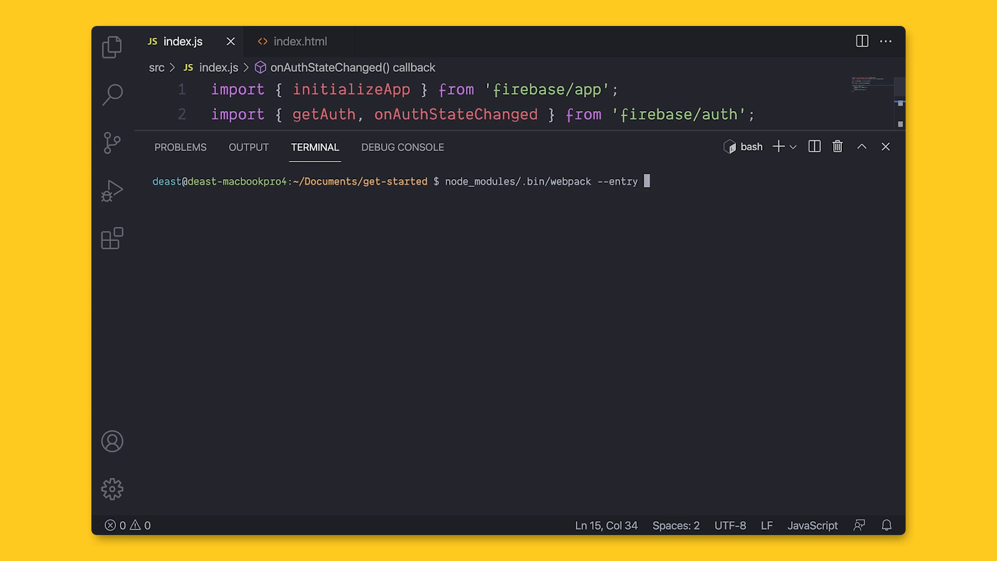
text(./src/index.)
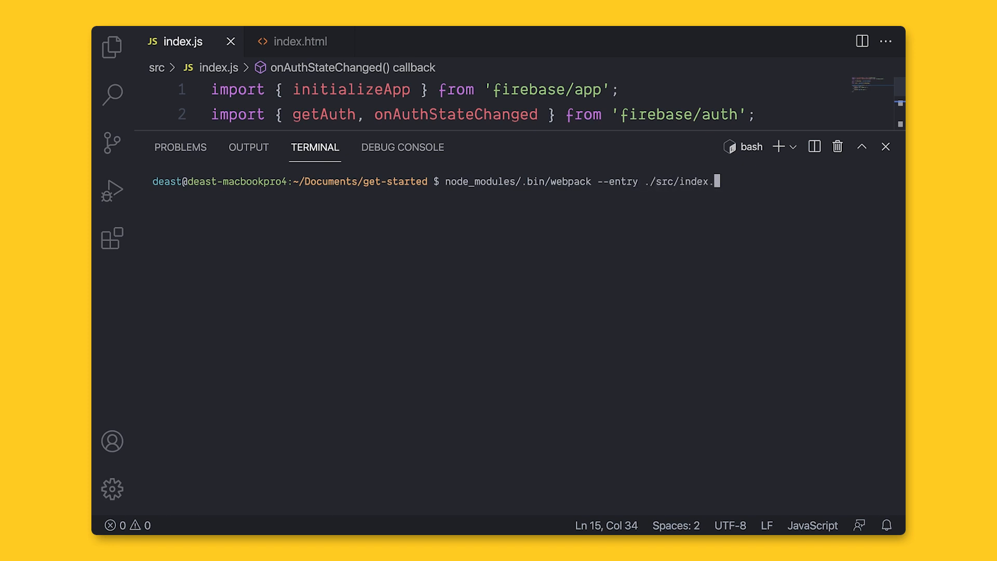
text(js)
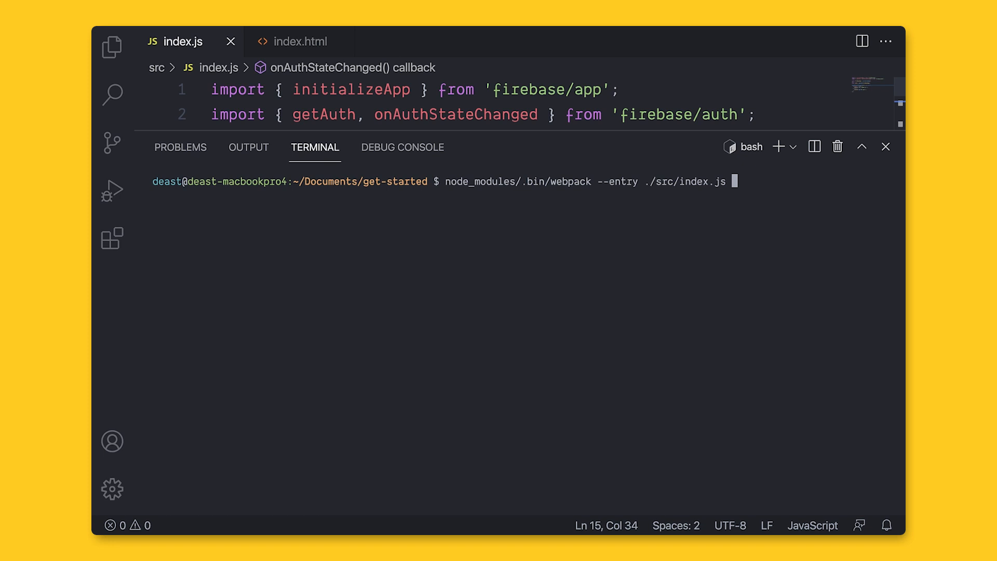
click(112, 46)
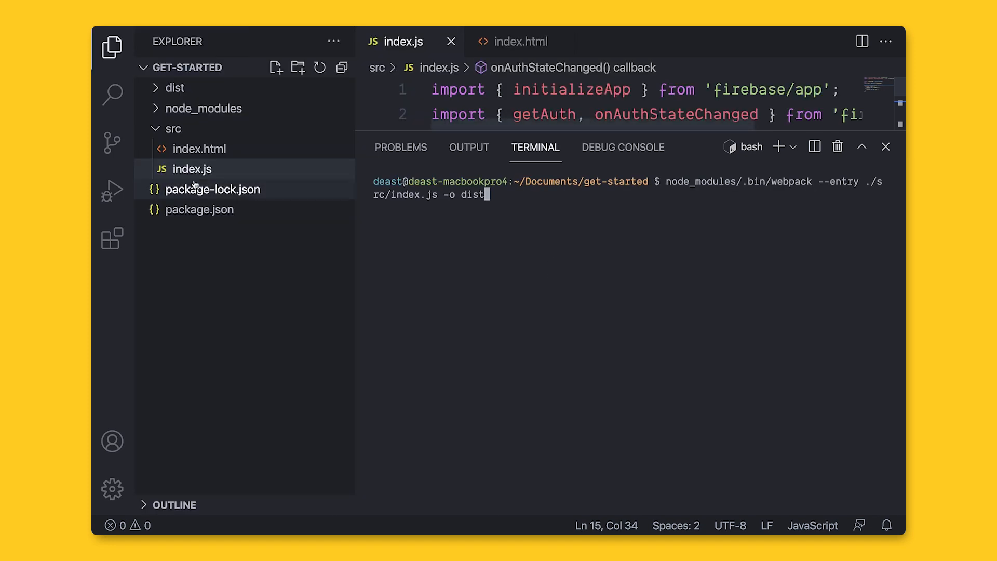
mouse_move(174, 87)
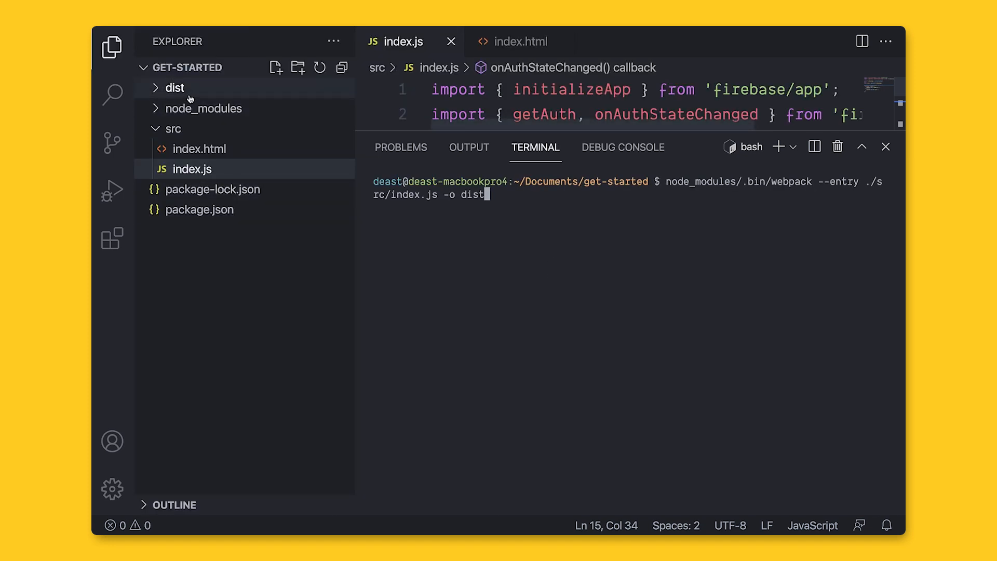
mouse_move(175, 88)
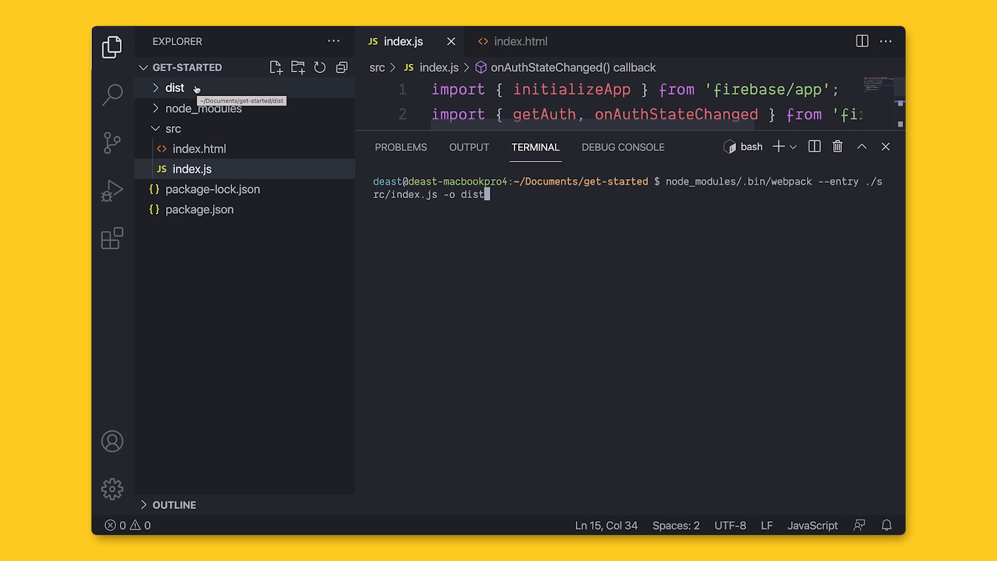
Step: Run node_modules/.bin/webpack to emit an 86.9 KiB main.js with a mode warning
click(112, 46)
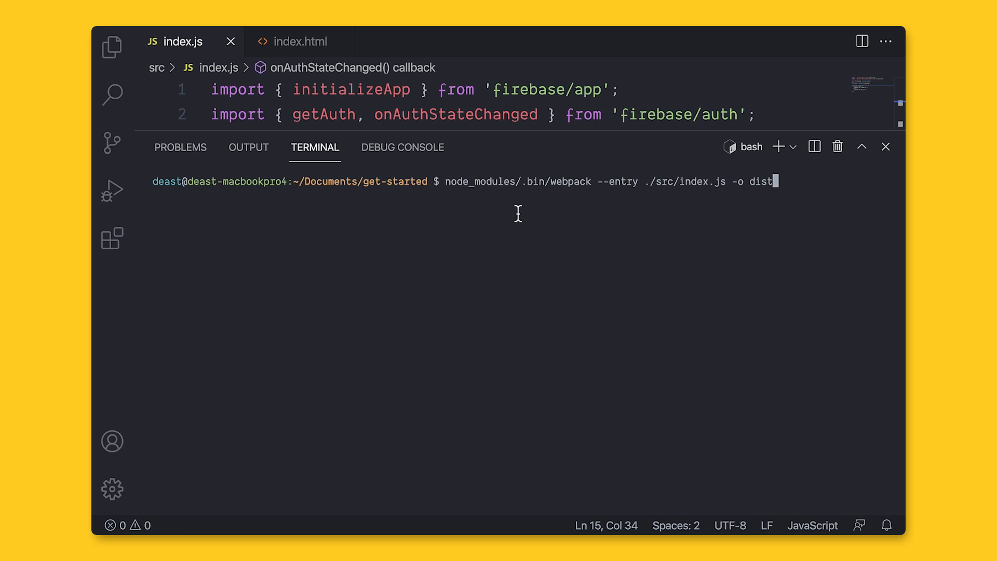
key(Backspace)
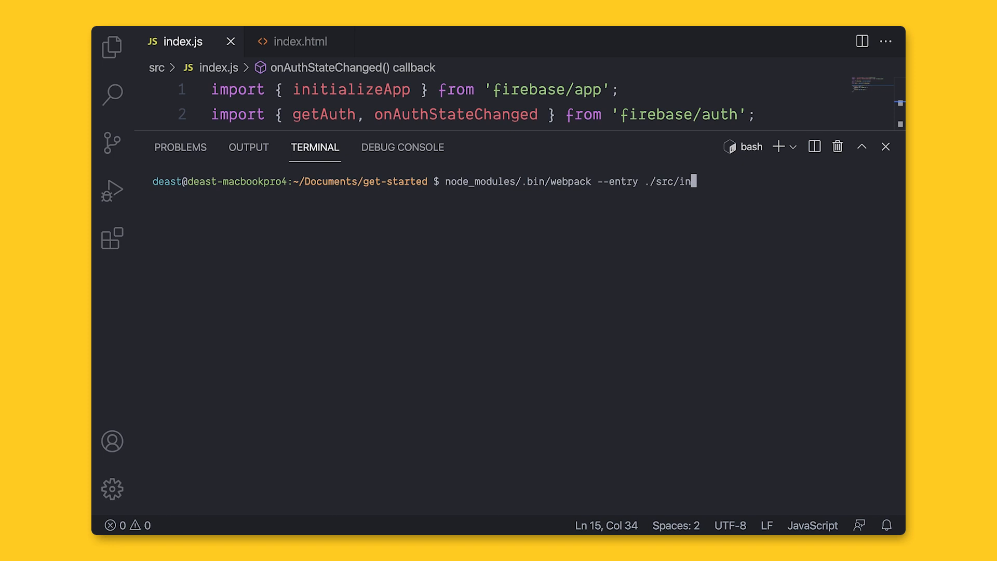
key(Return)
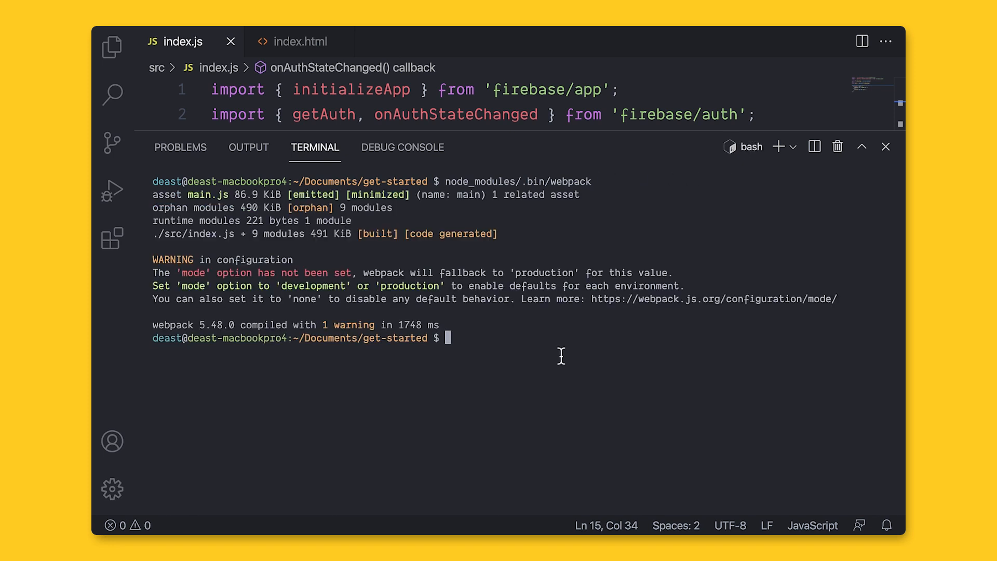
click(112, 46)
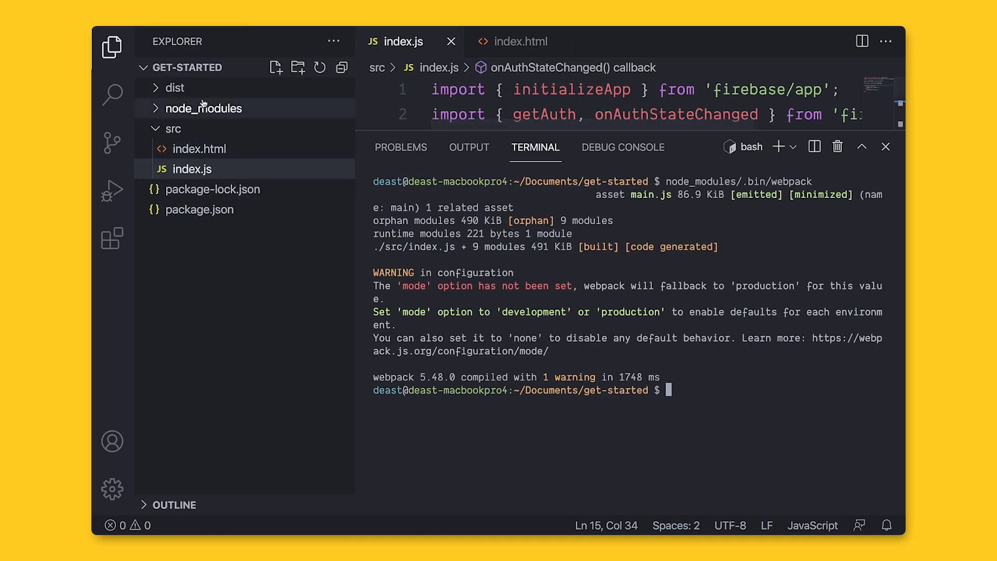
Step: In src/index.html, point the script tag at /main.js instead of the index.js module
click(173, 87)
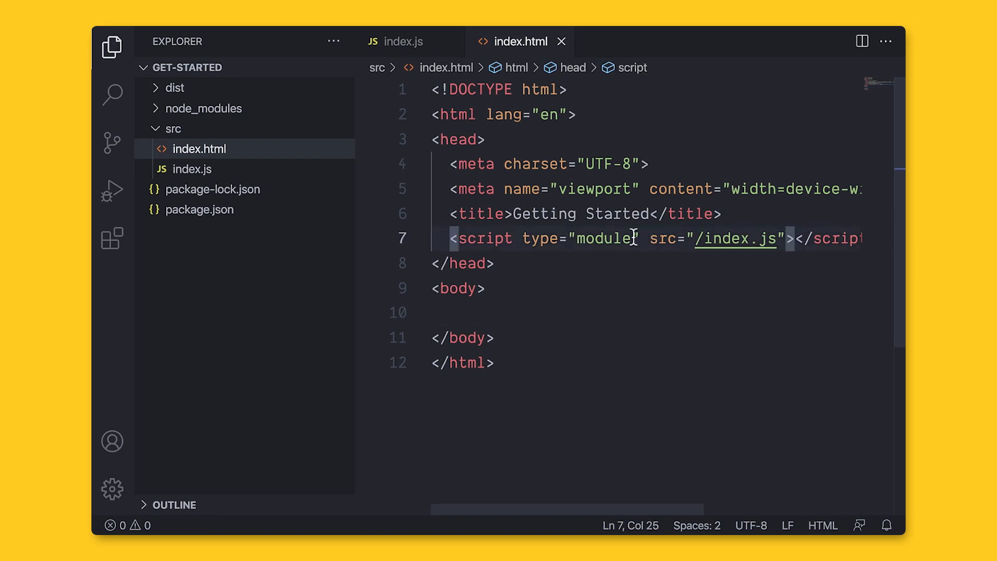
click(113, 47)
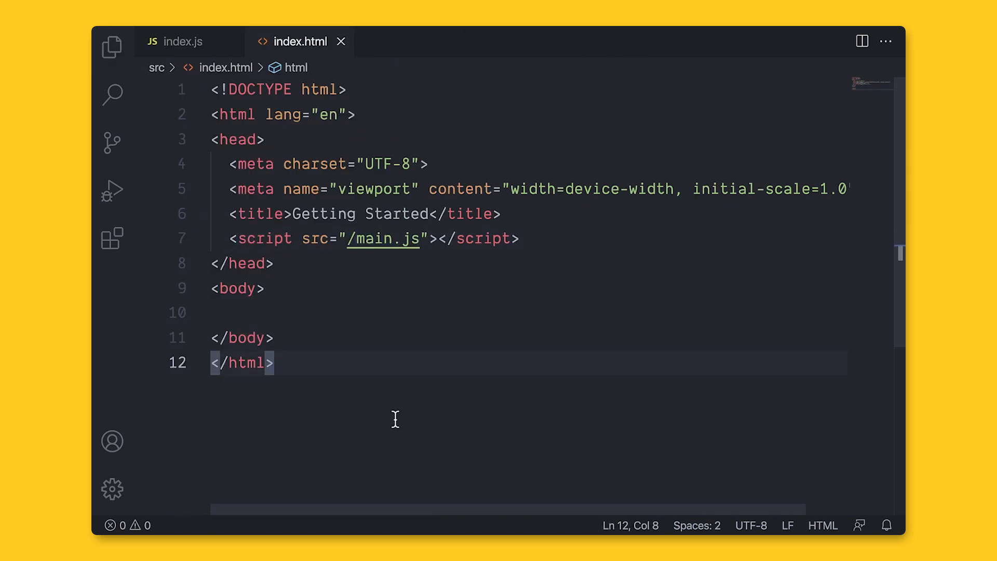
text(ser)
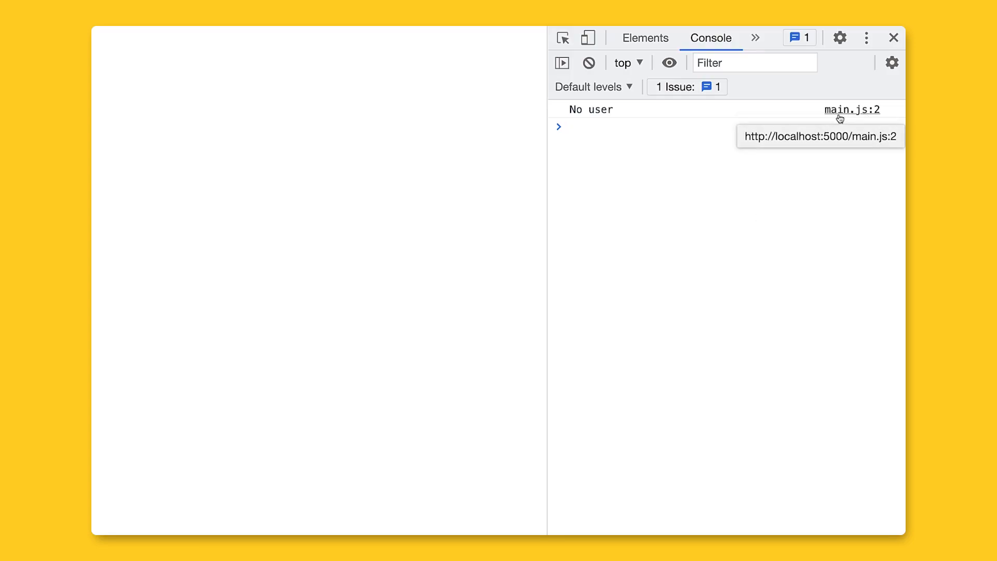
Step: Open main.js from the console log link, pretty-print it, and scroll the formatted code
click(852, 110)
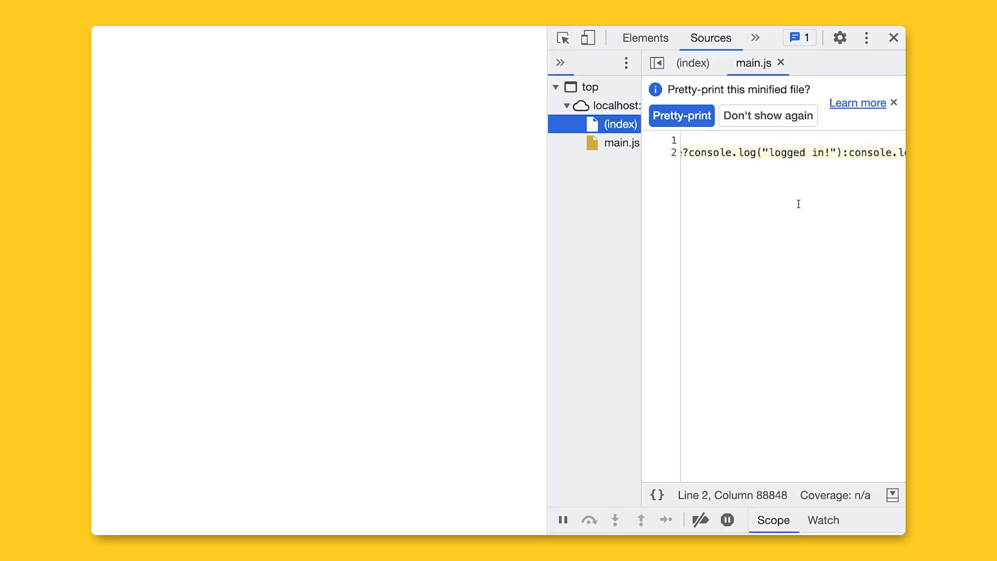
click(681, 115)
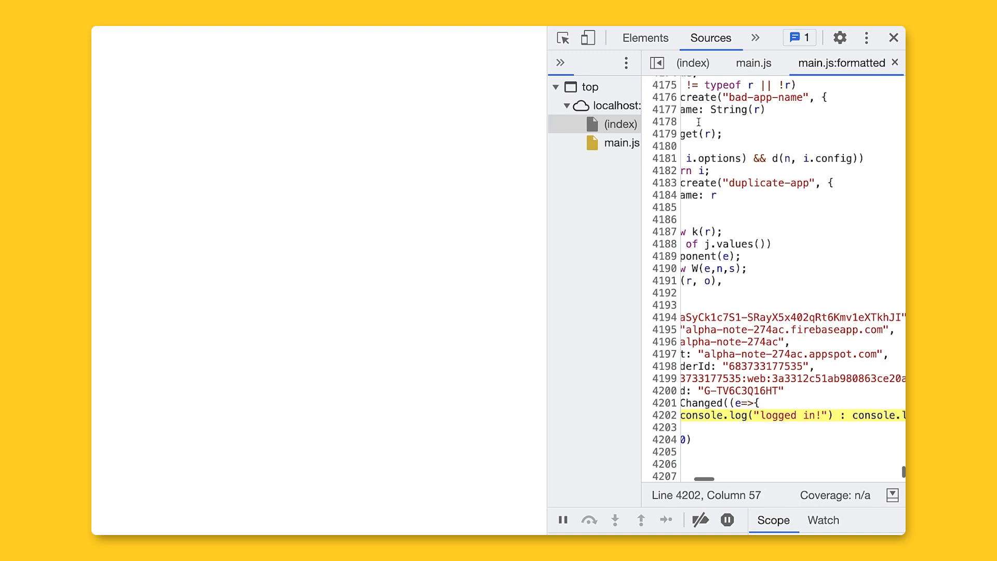
scroll(up, 3)
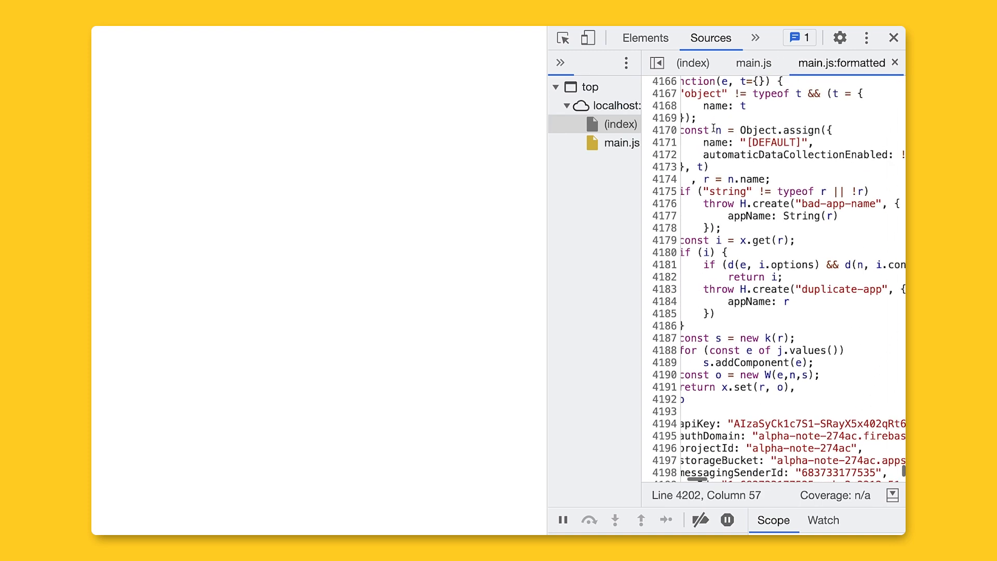
scroll(up, 3)
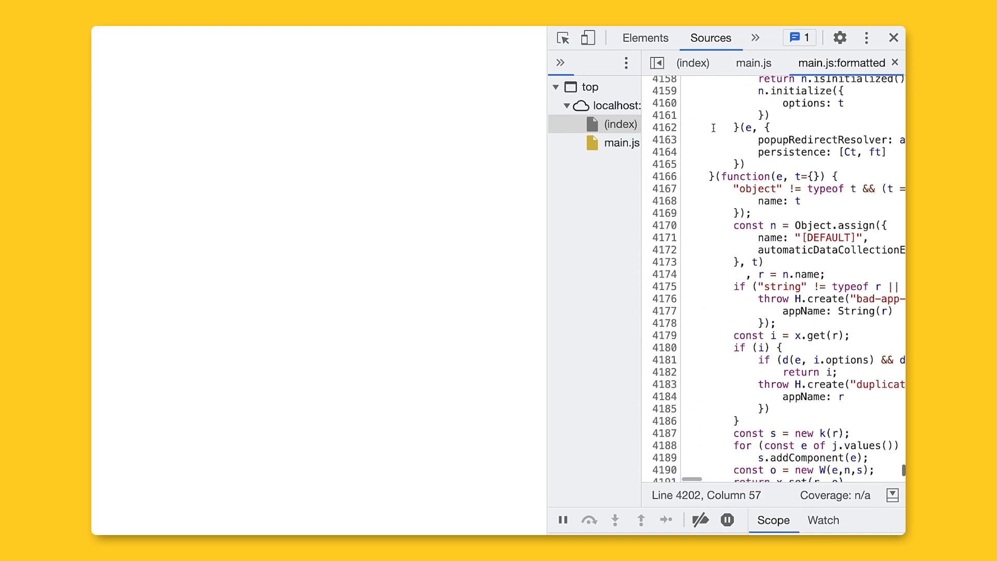
scroll(down, 3)
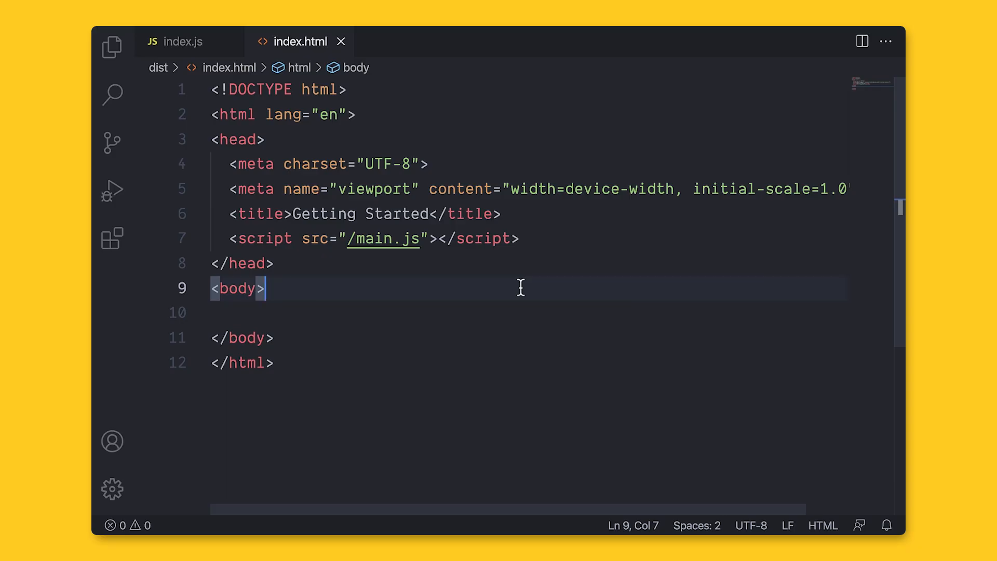
Step: Add a new file named webpack.config.js at the project root and open it
click(112, 47)
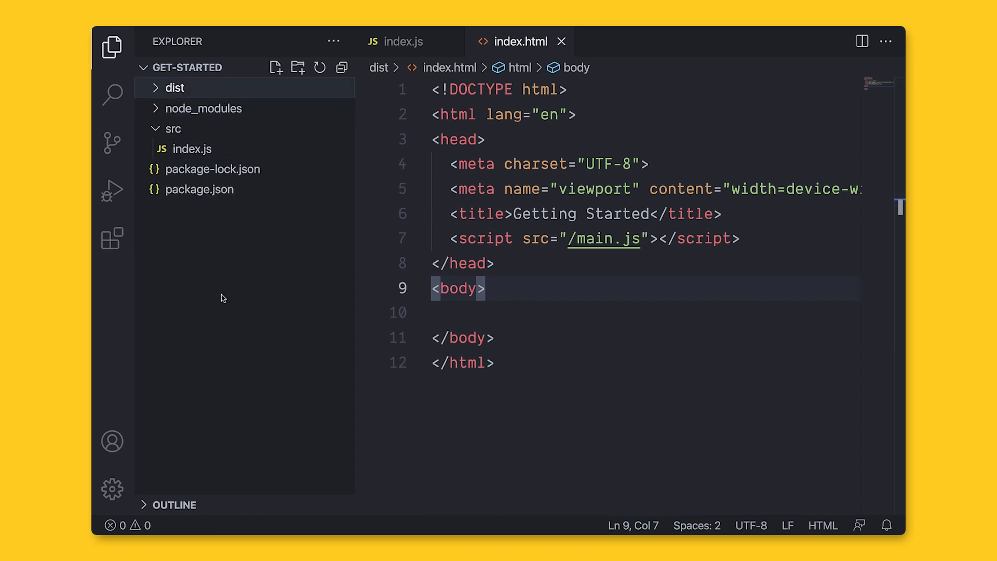
click(172, 128)
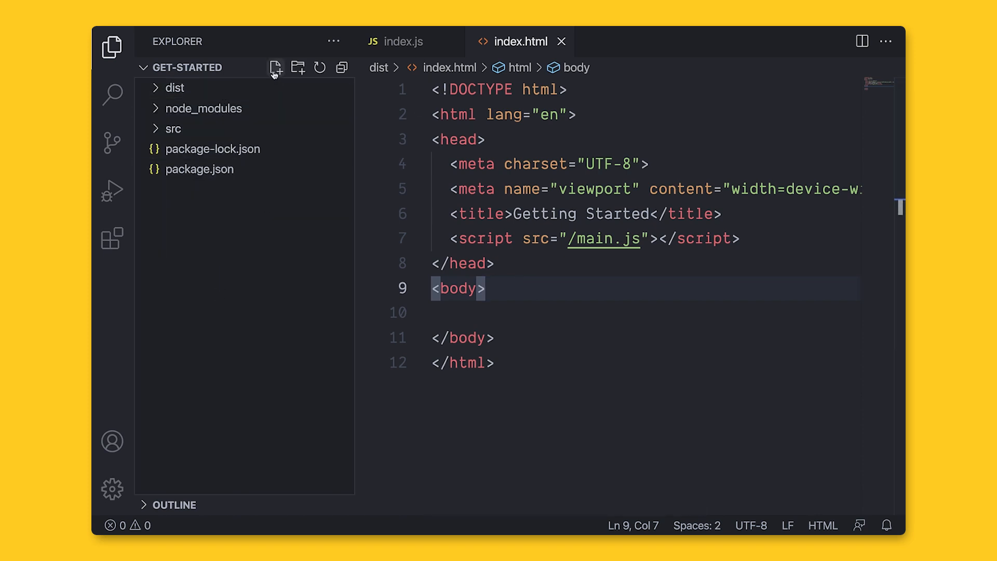
click(274, 67)
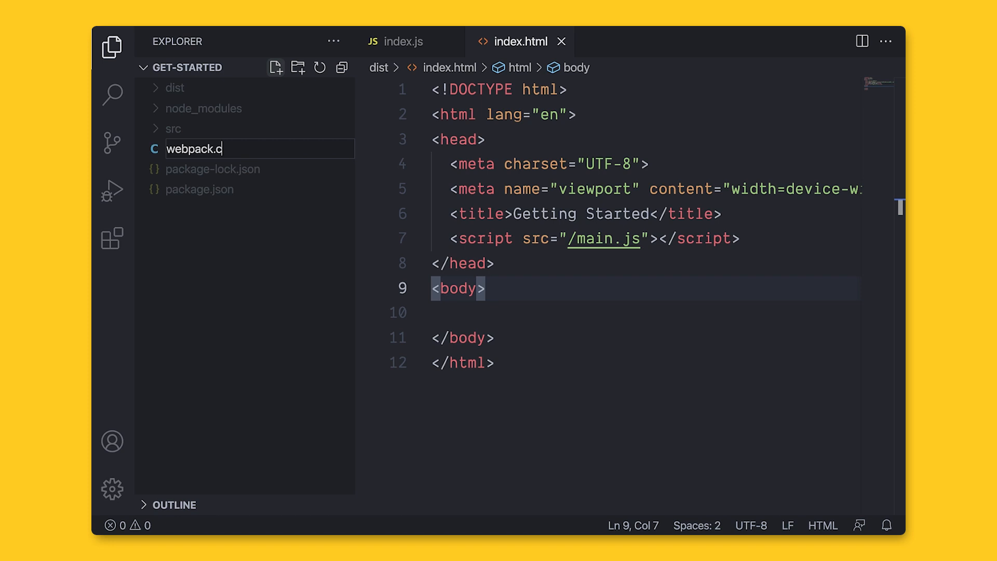
text(onfig.js)
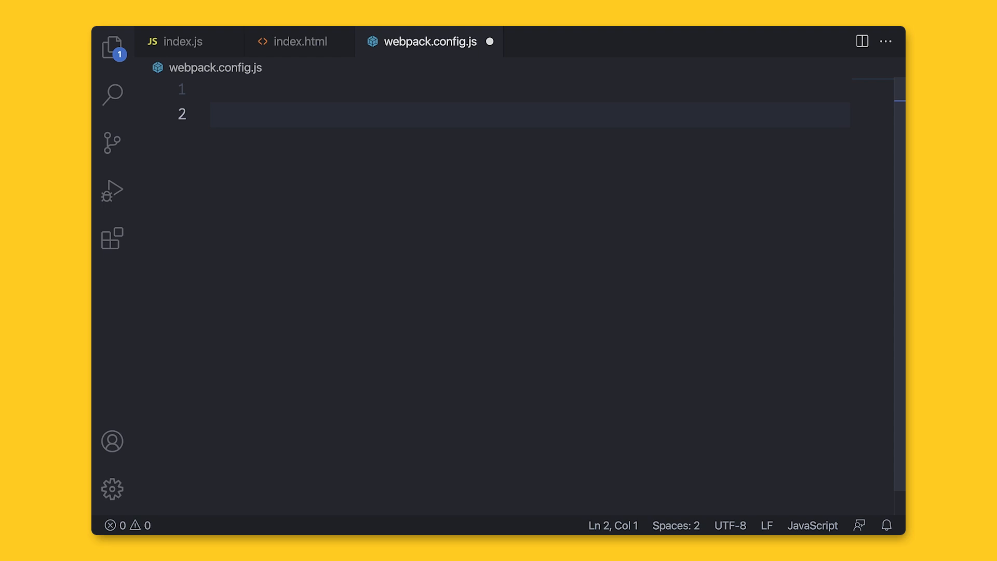
Step: Start module.exports with entry './src/index.js' and an output object
text(module.exports = {)
text(};)
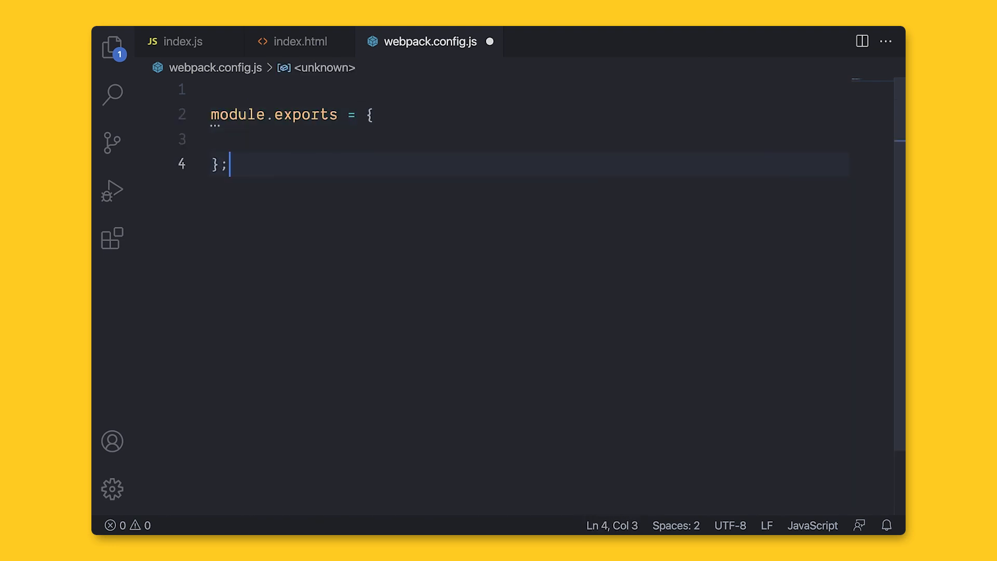
key(Enter)
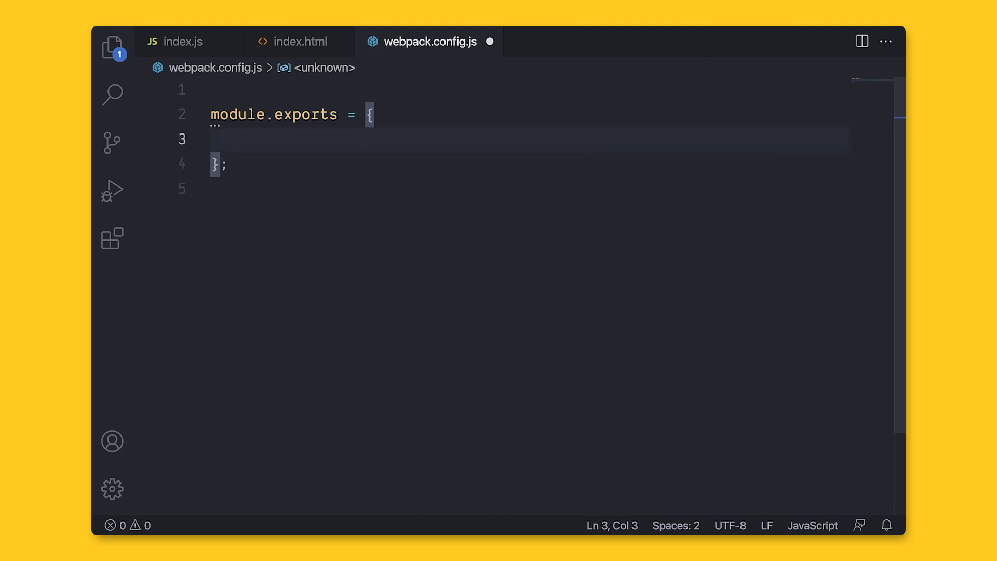
text(entry: ')
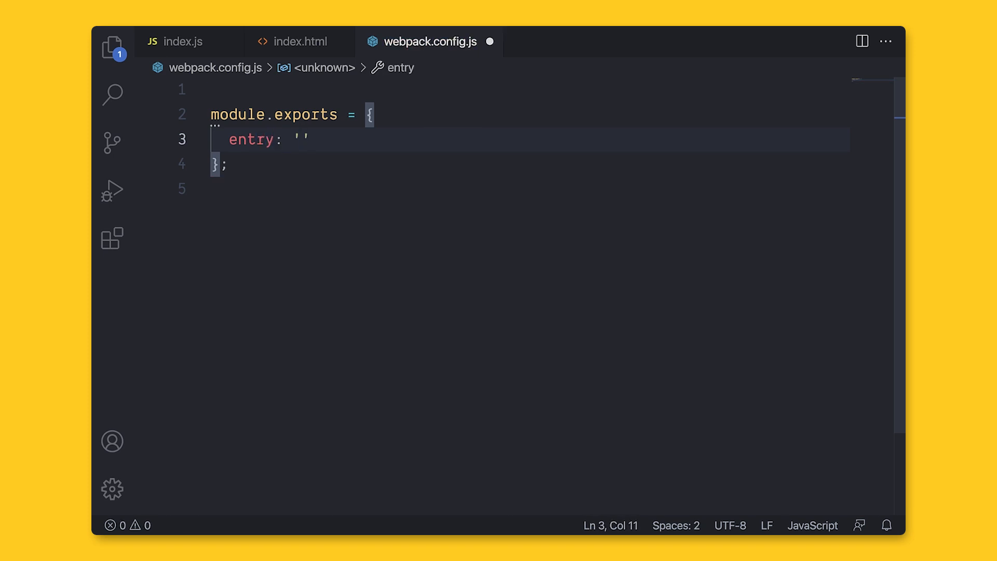
text(./src/)
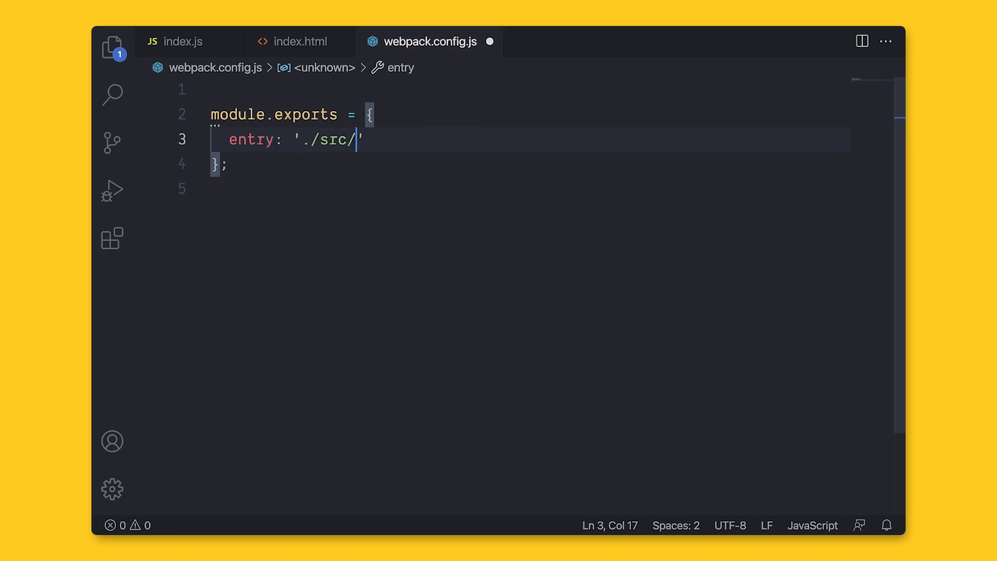
text(index.js)
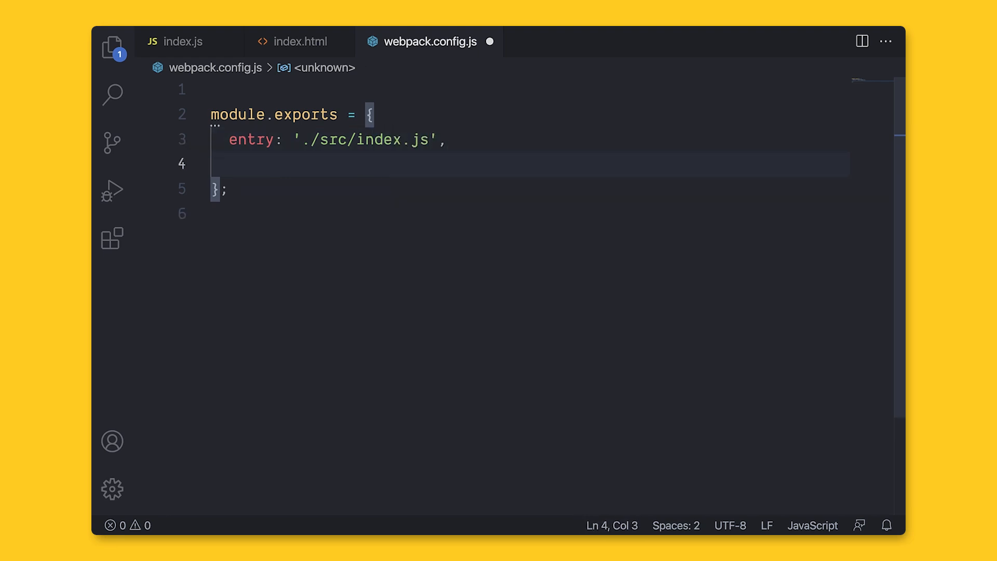
text(outpu)
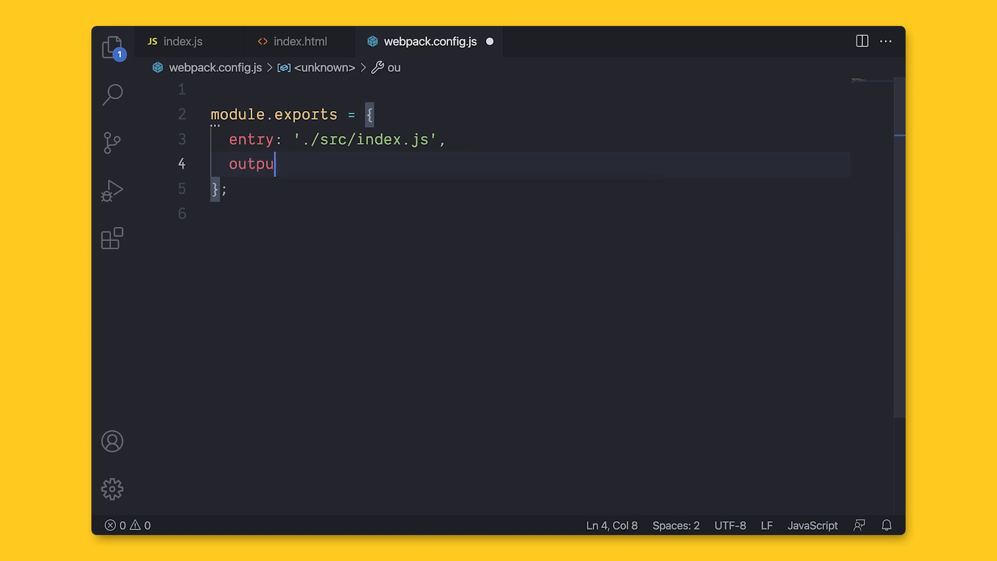
text(t: {)
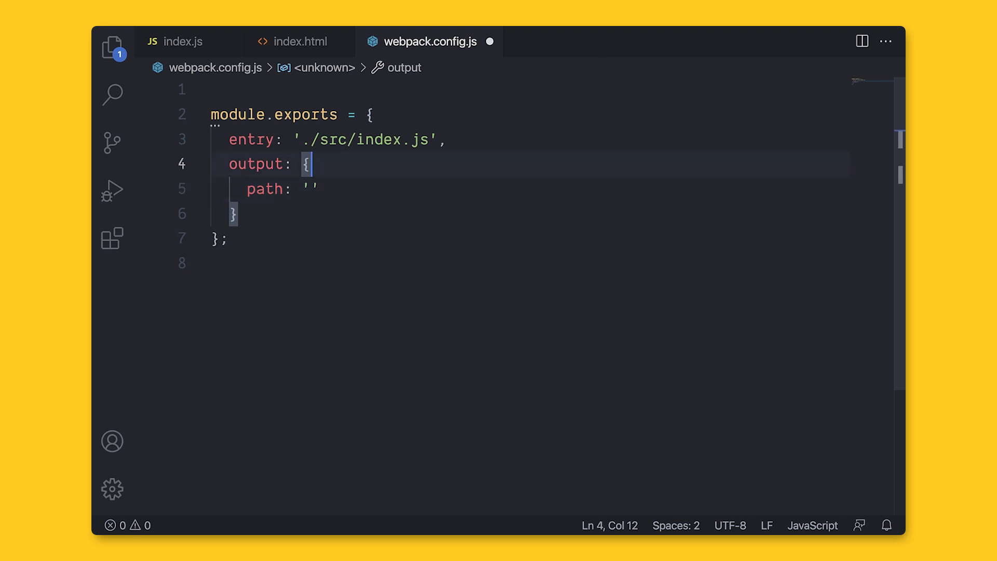
Step: Require path and set output path.resolve(__dirname,'dist') with filename 'bundle.js'
text(const)
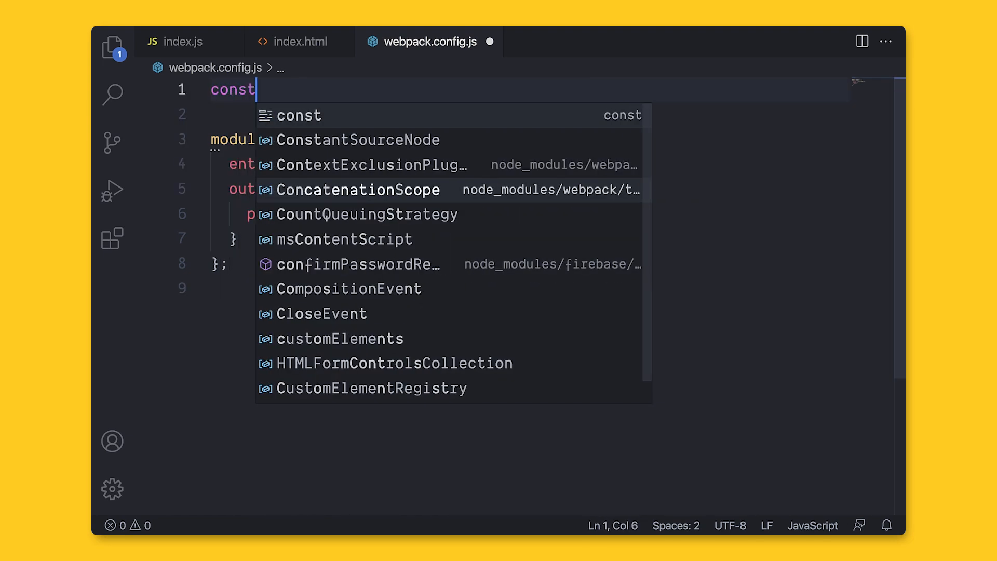
text(path =)
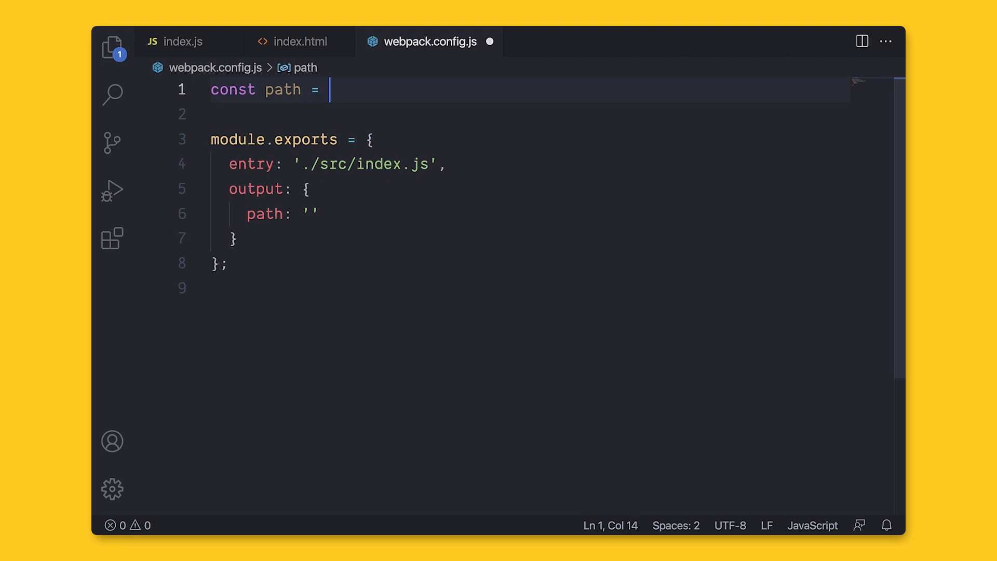
text(require('pat')
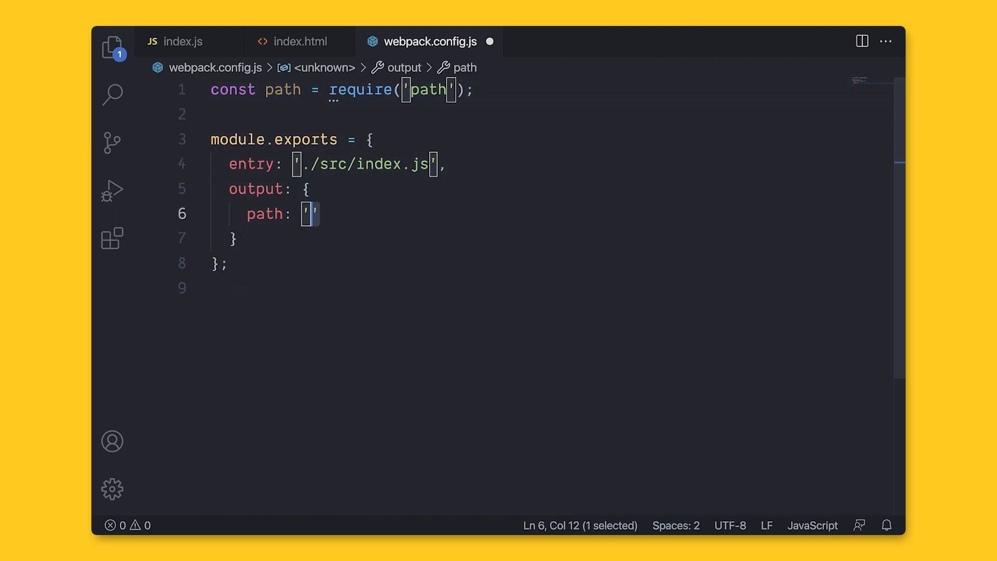
text(path.resolve(__dirname,)
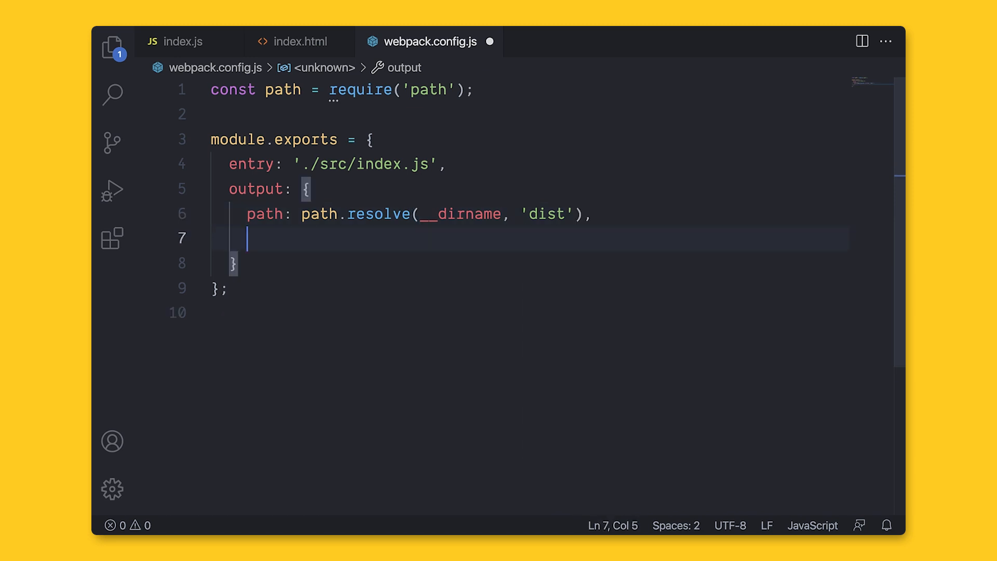
text(filename: ')
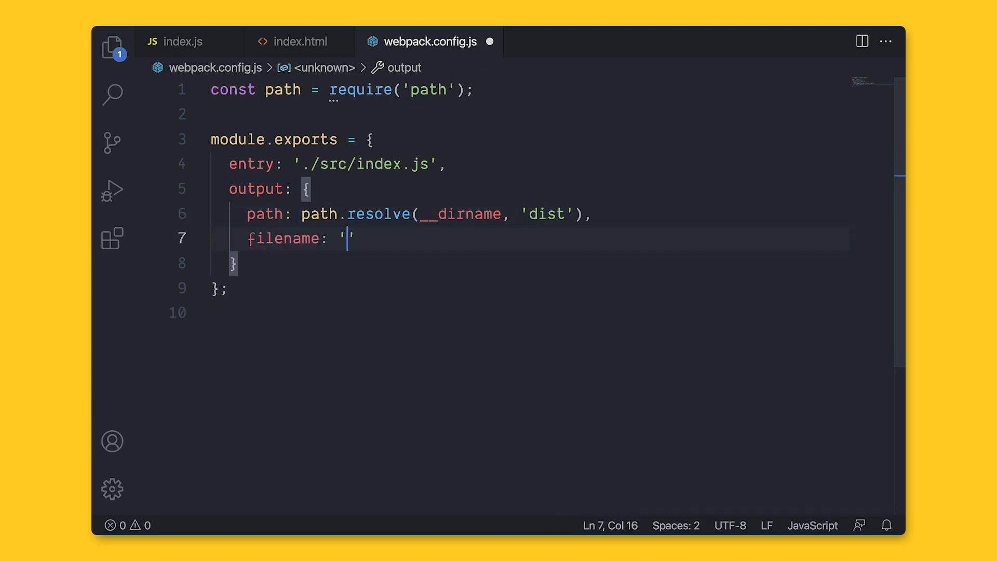
text(bundle.js)
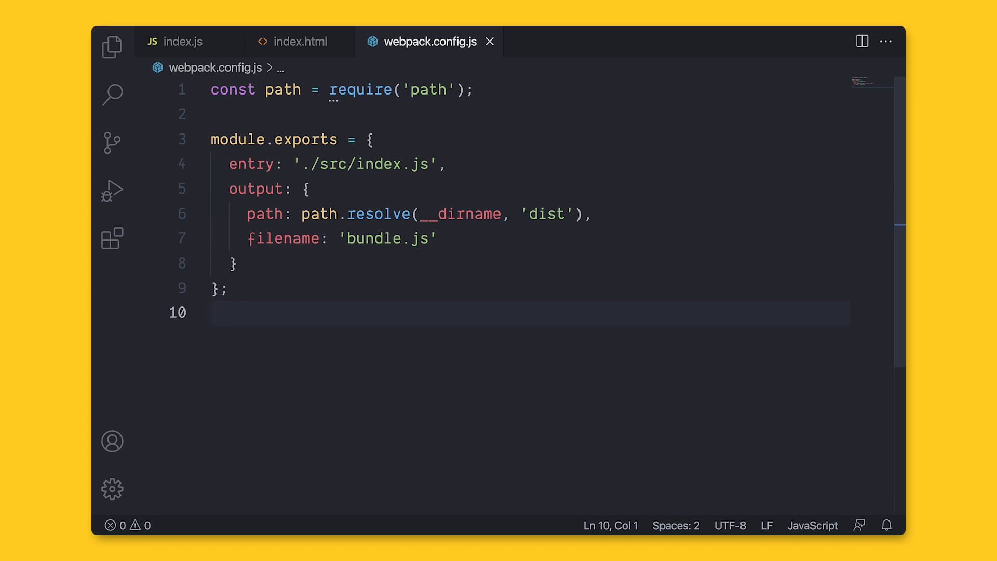
Step: Add mode: 'development' and devtool: 'eval-source-map' to the exported config
text(mode: 'development',)
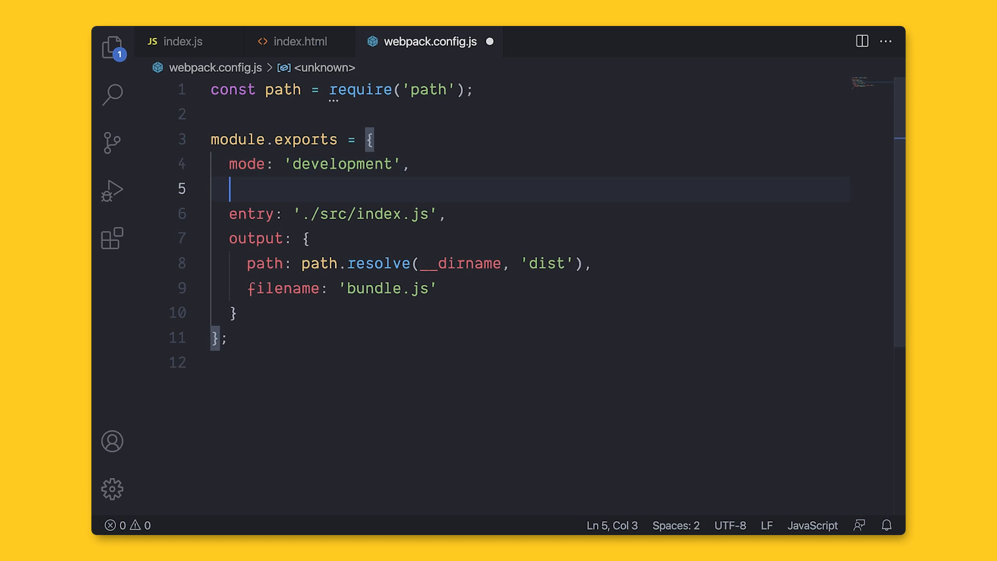
text(devtoo)
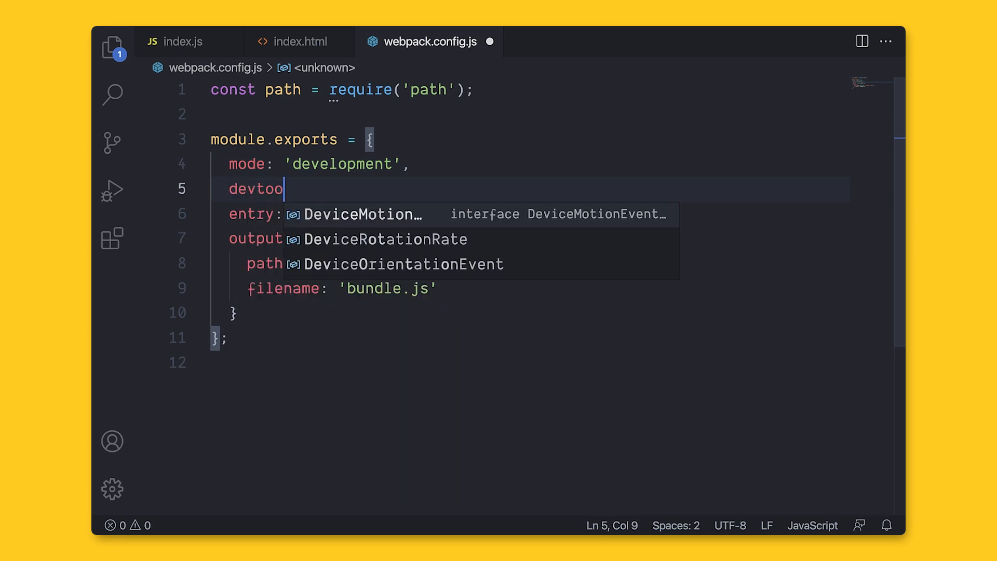
text(l: '',)
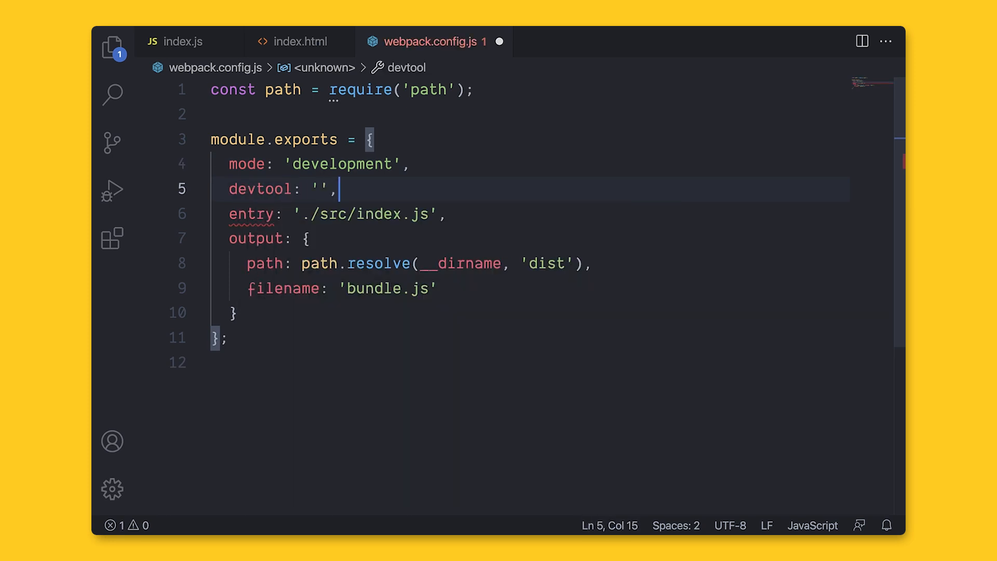
text(eval-source-map)
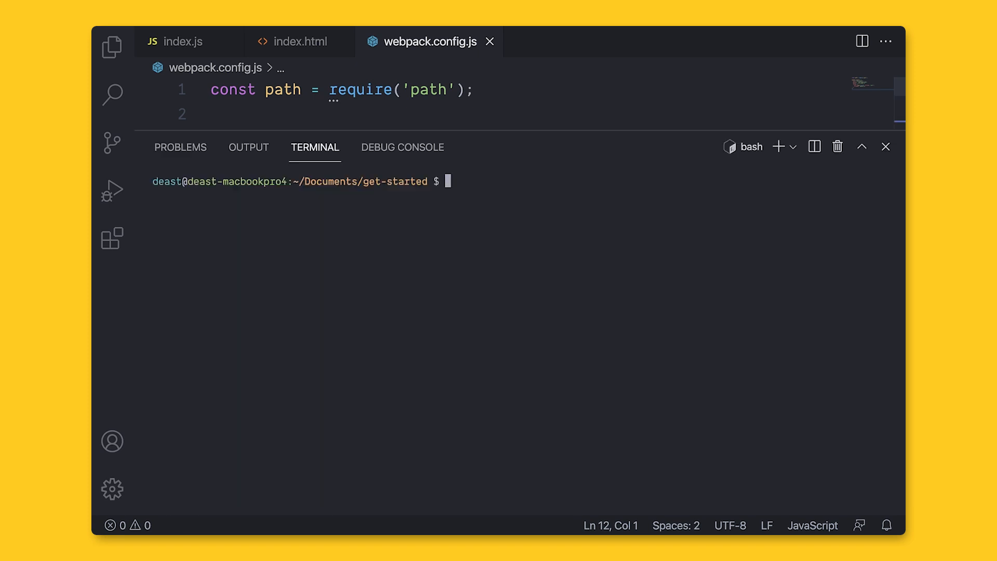
Step: Build with node_modules/.bin/webpack, then close the terminal and hide the Explorer
text(node_modules/)
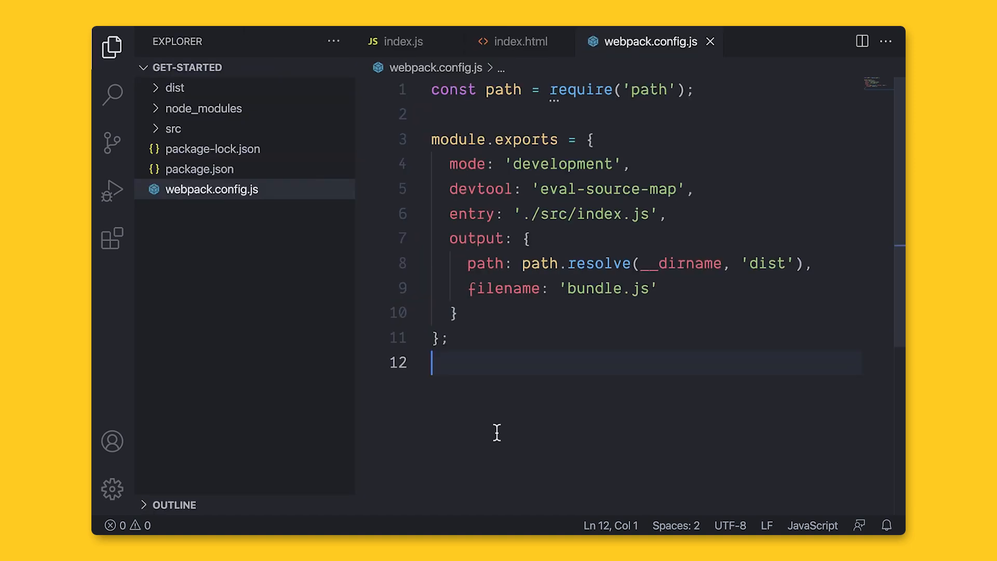
click(112, 46)
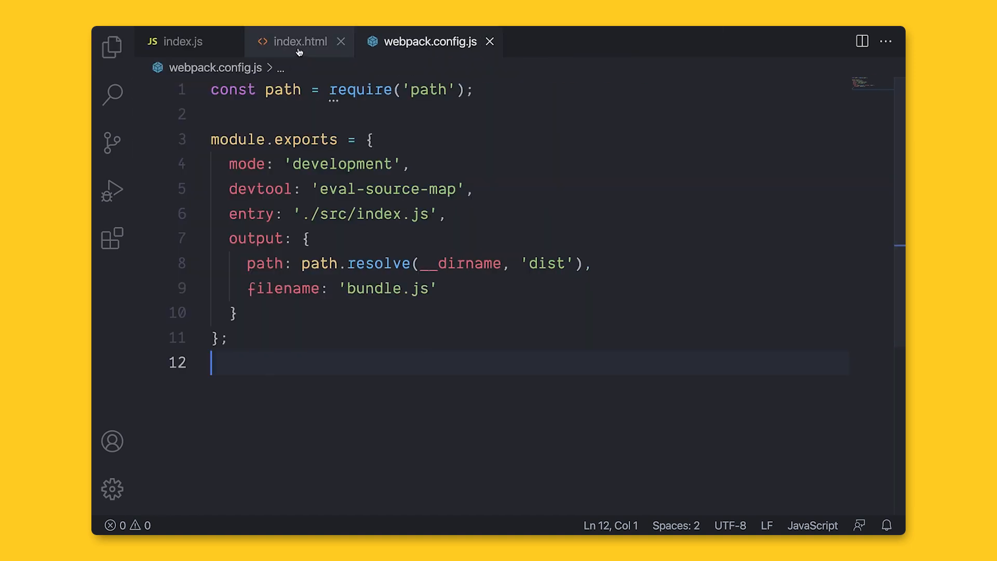
click(298, 41)
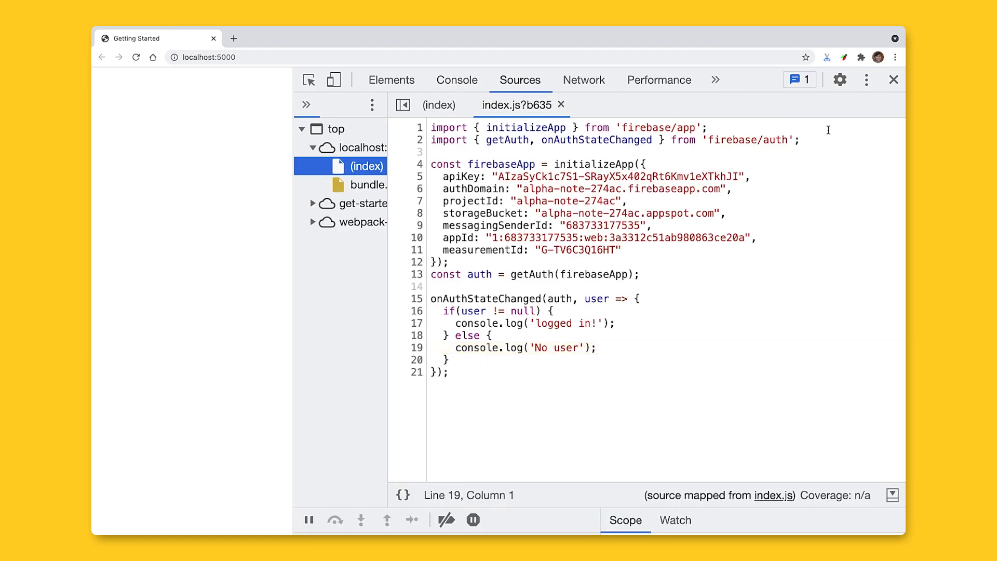
Step: Break on line 4 of index.js and step over to the getAuth line
click(136, 57)
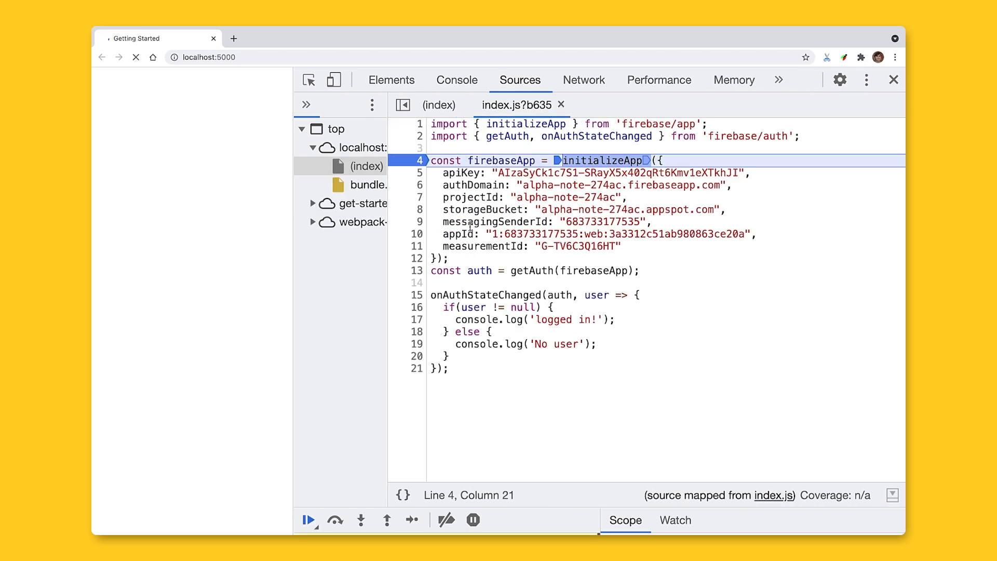
click(335, 520)
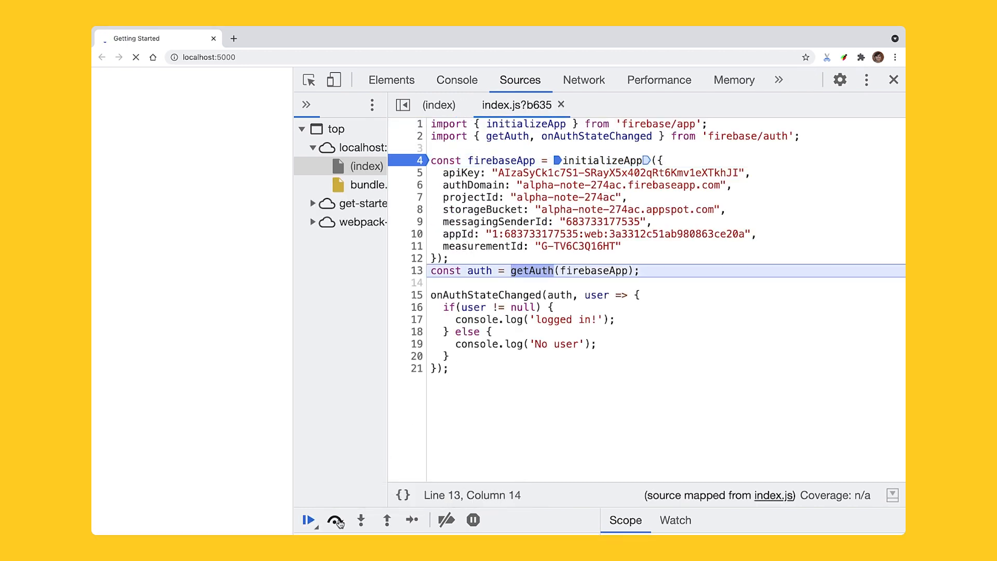